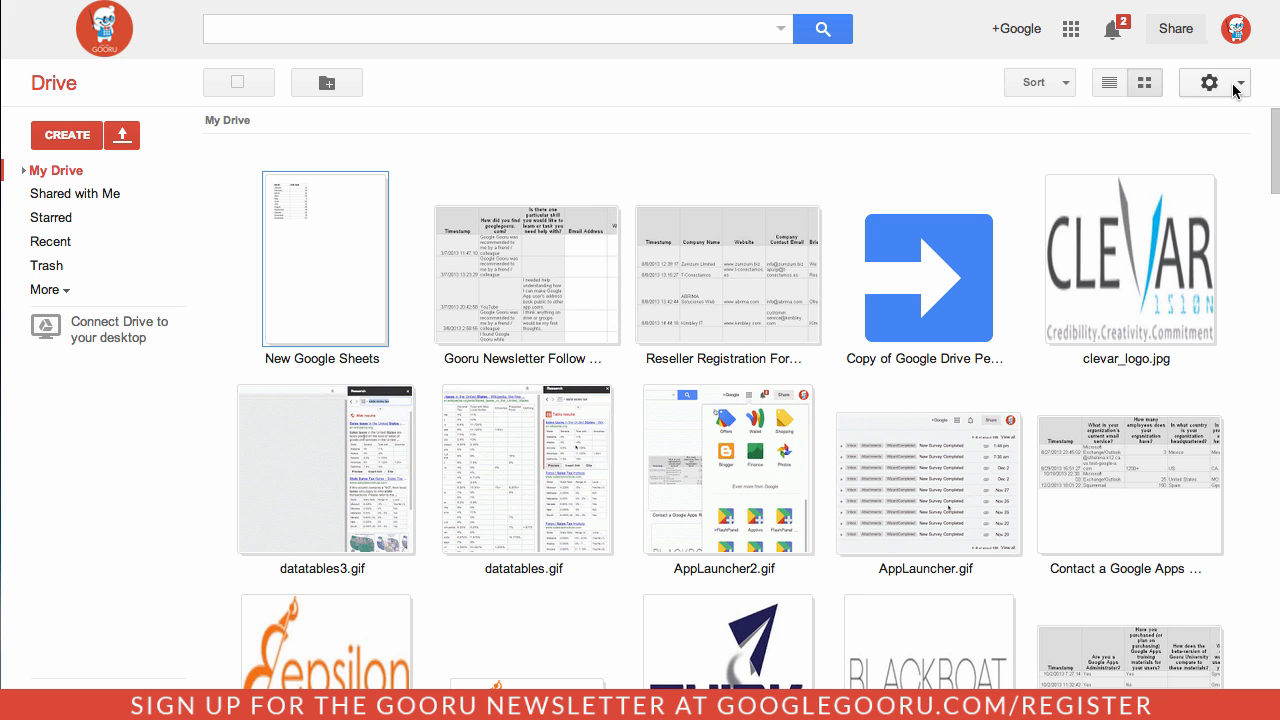
- Save Drive editing settings with 'Try the new Google Sheets' turned on
click(1238, 82)
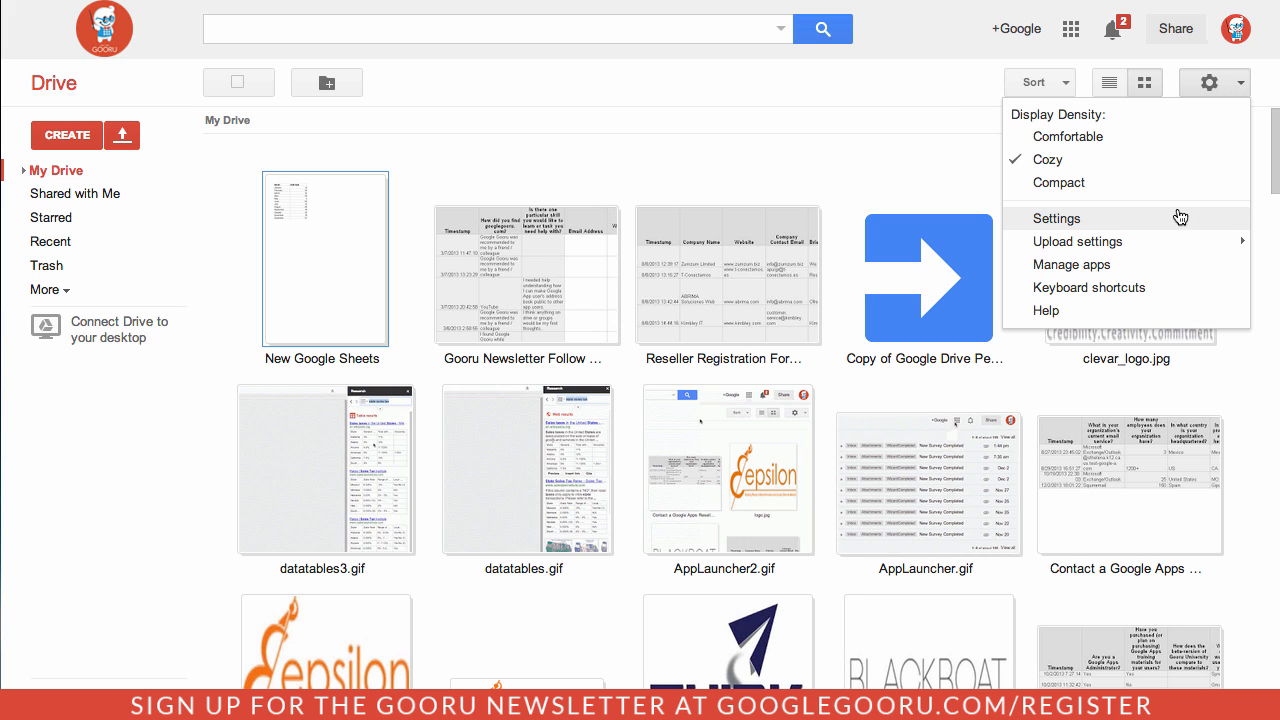
click(1056, 218)
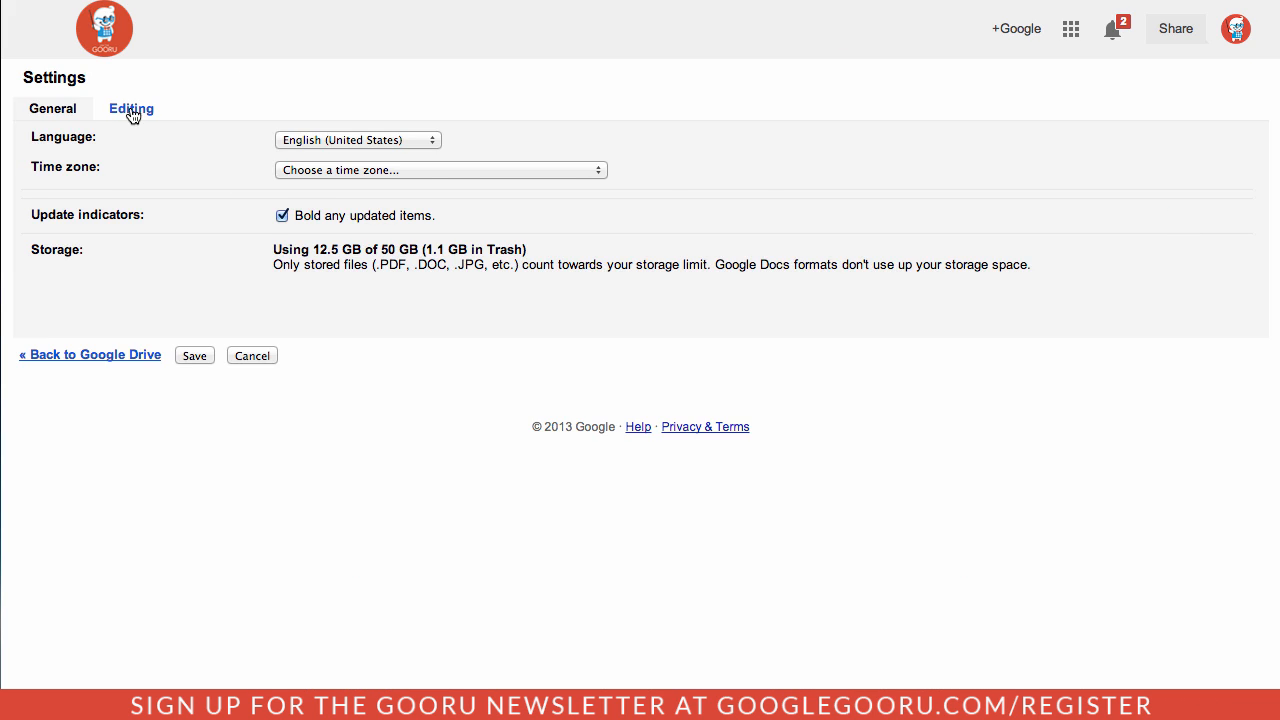
click(131, 108)
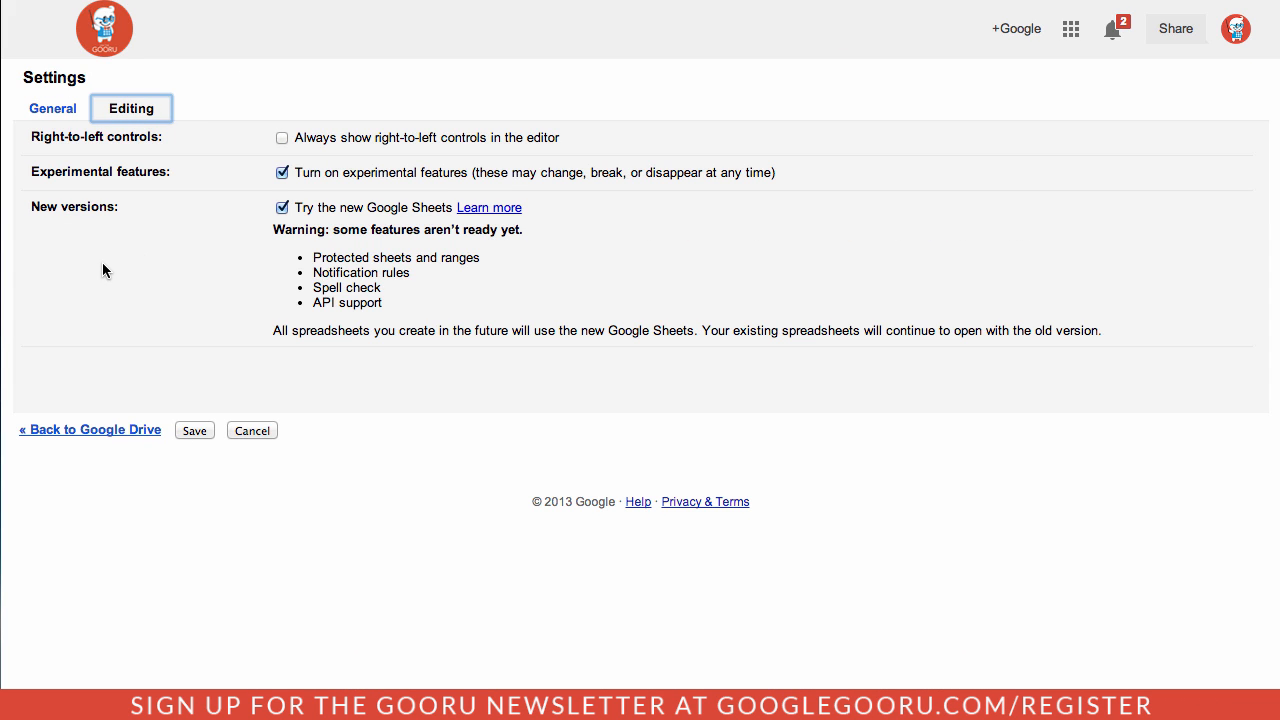
mouse_move(263, 242)
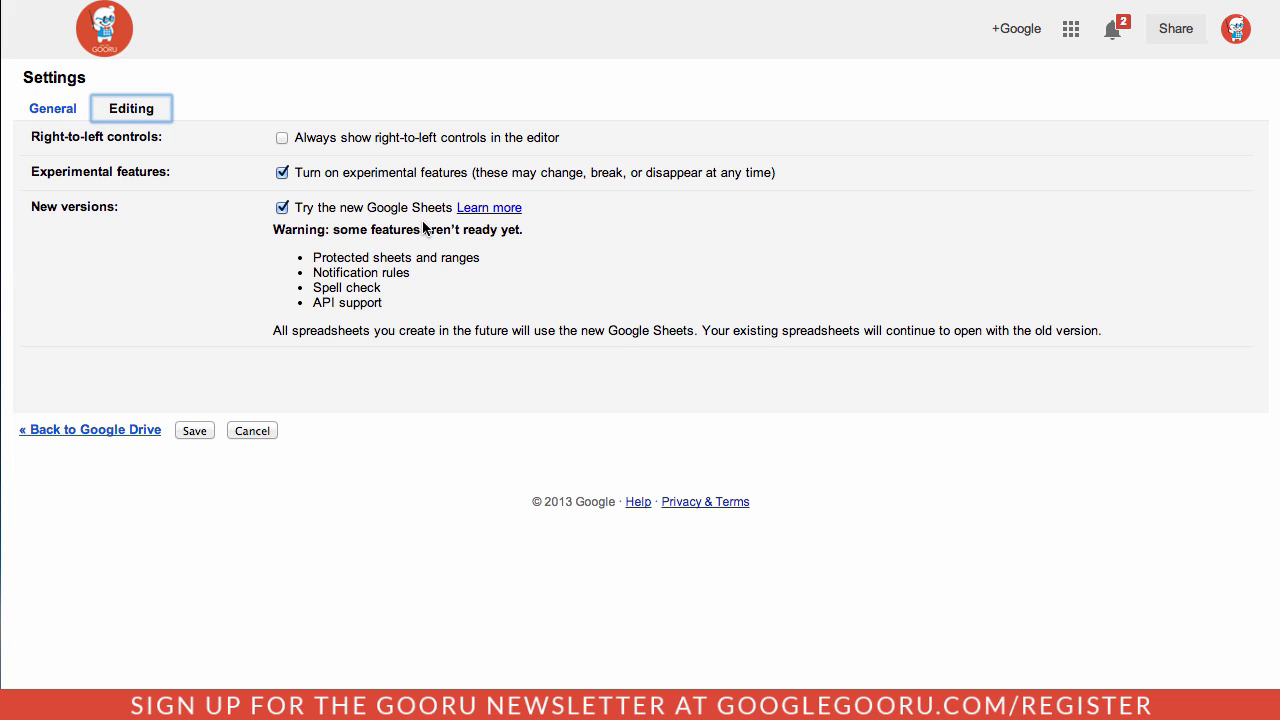
mouse_move(297, 223)
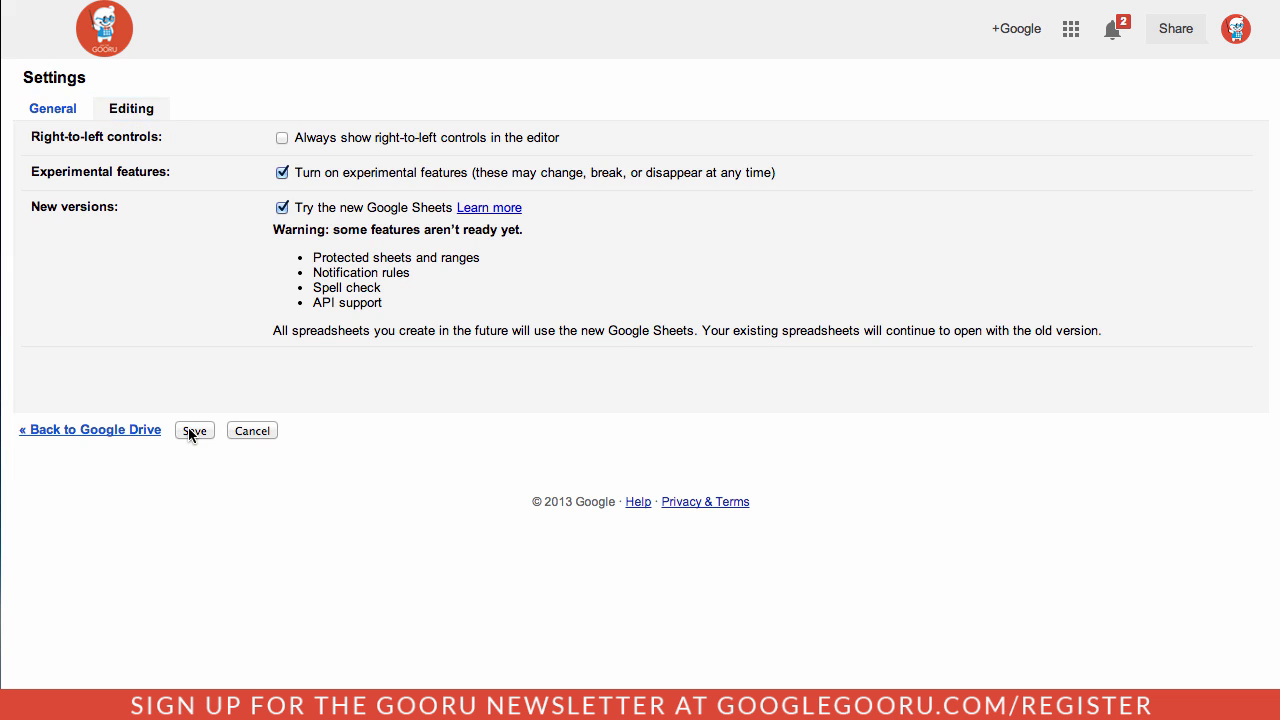
click(194, 430)
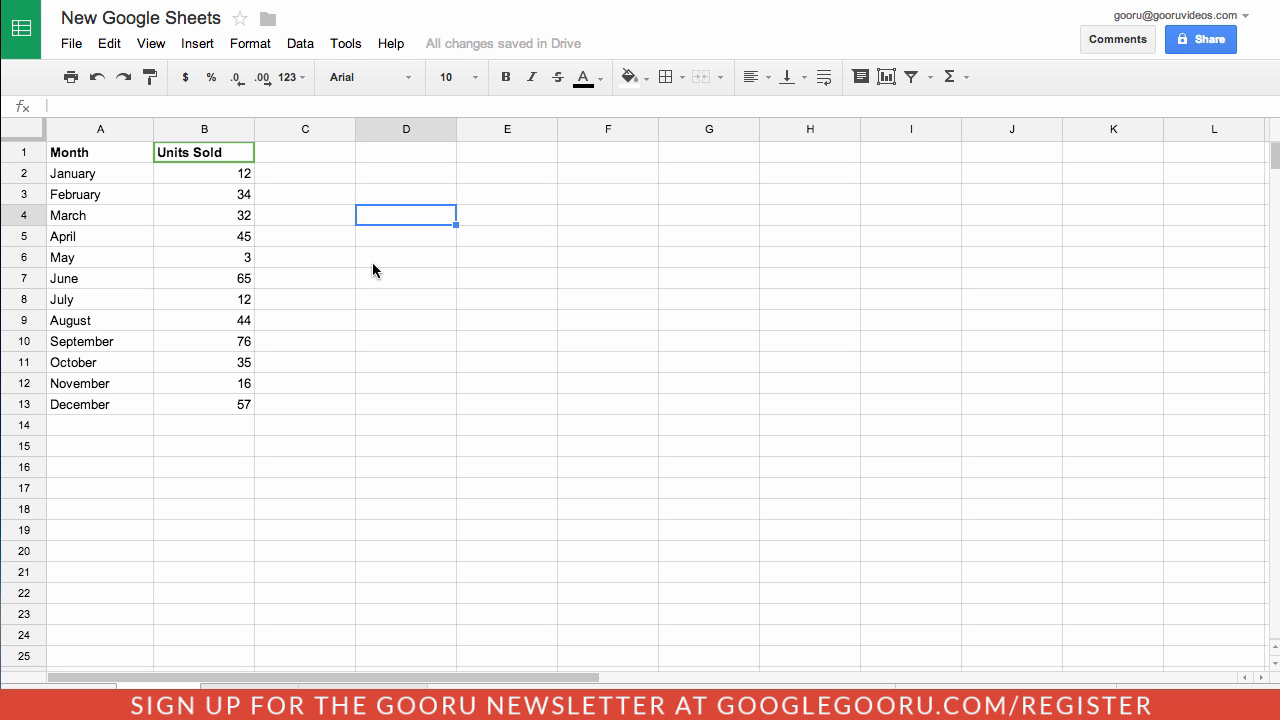
mouse_move(390, 238)
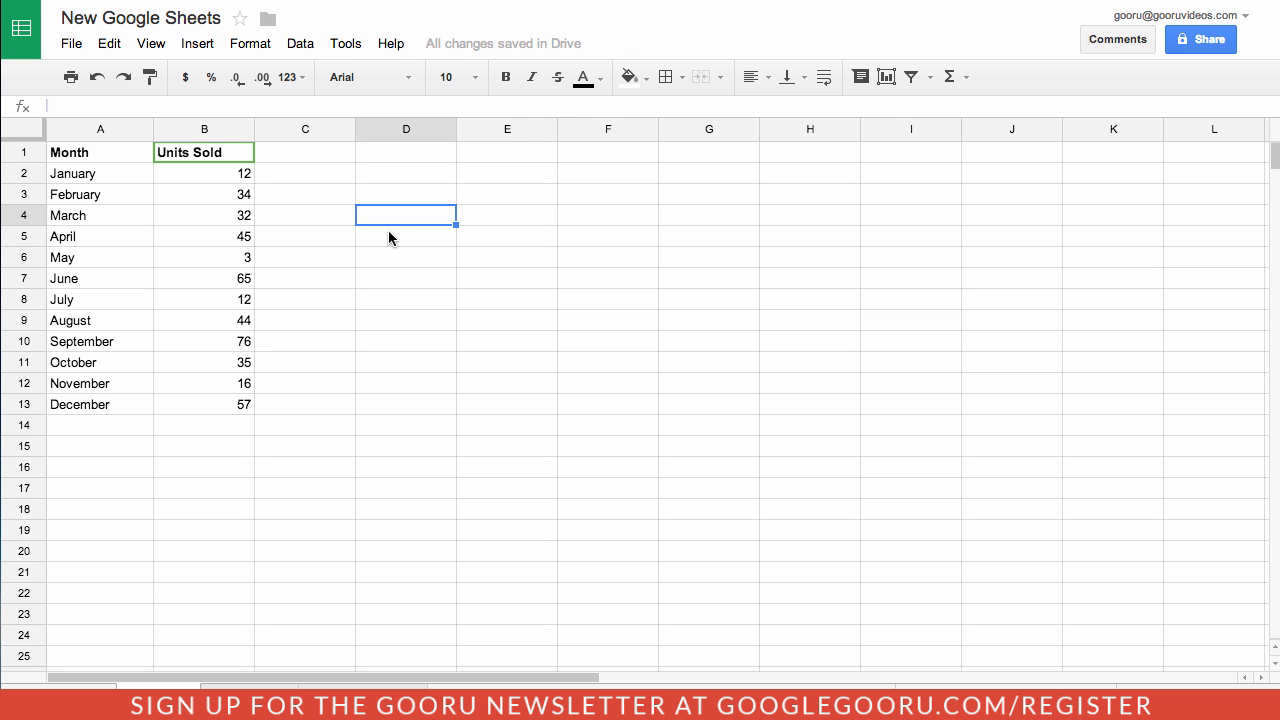
- Start a =SUM formula in D4 to view its function help
text(=SUM)
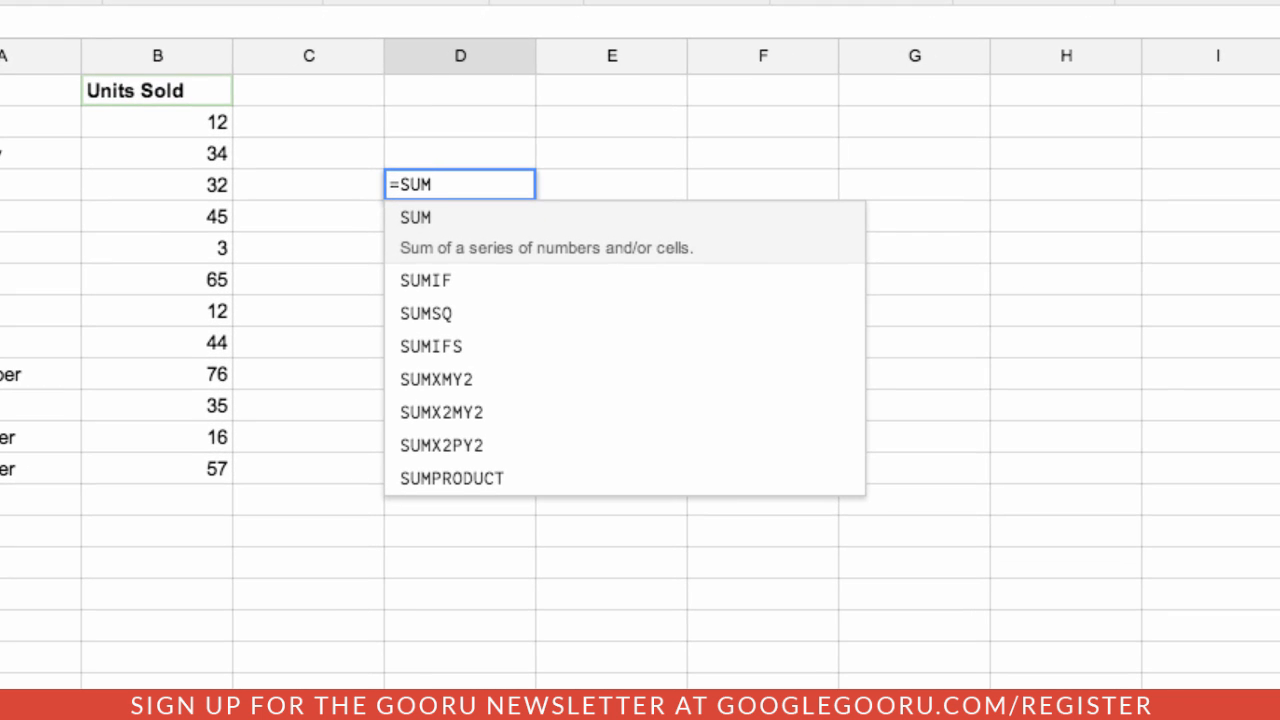
mouse_move(605, 232)
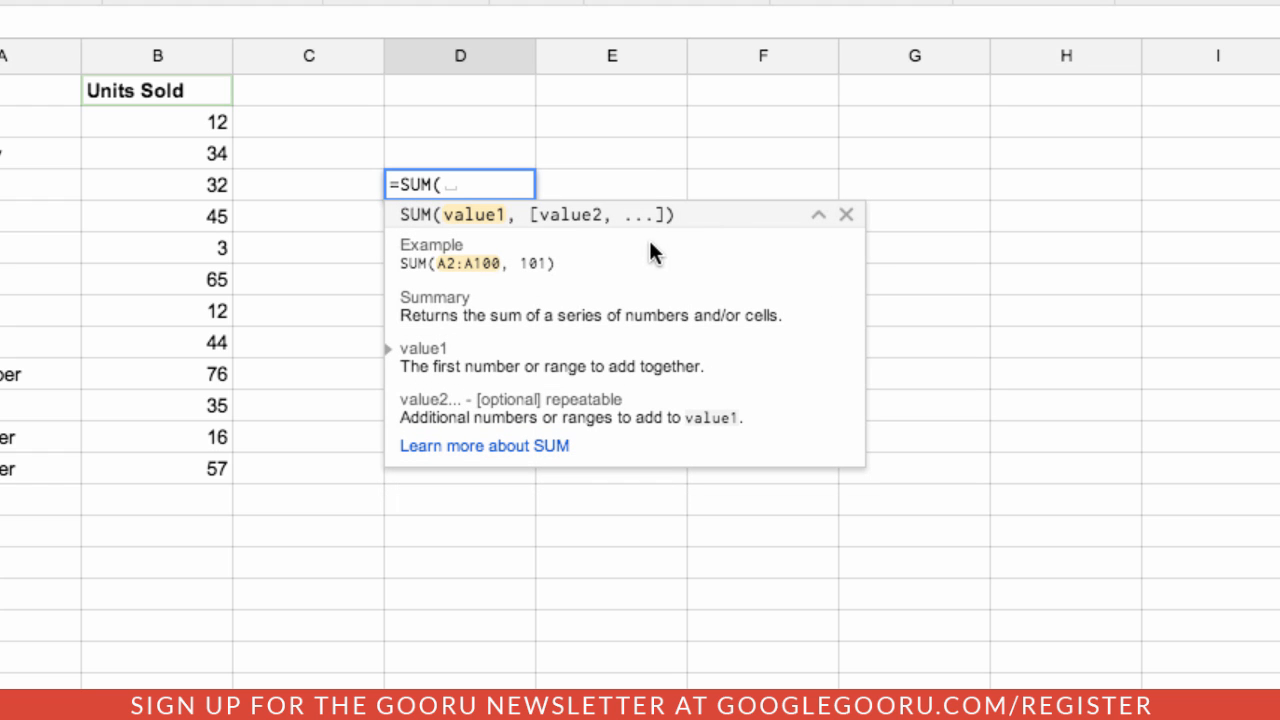
mouse_move(618, 280)
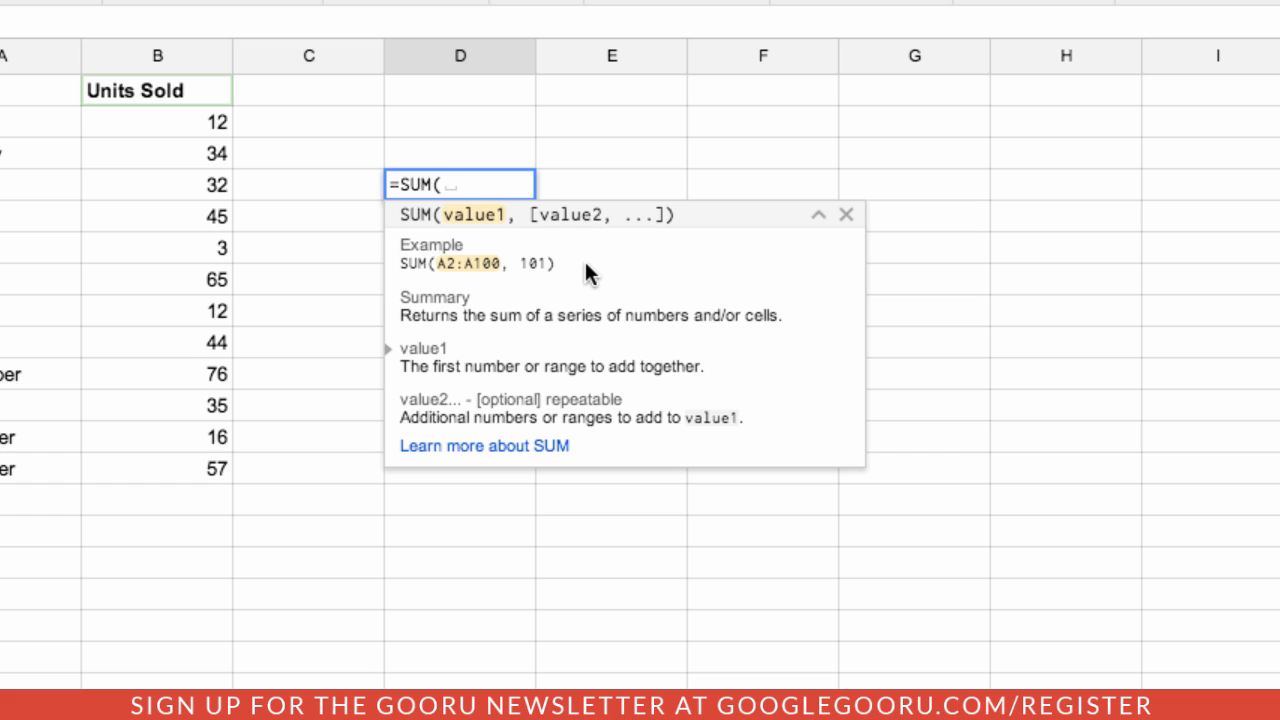
mouse_move(640, 373)
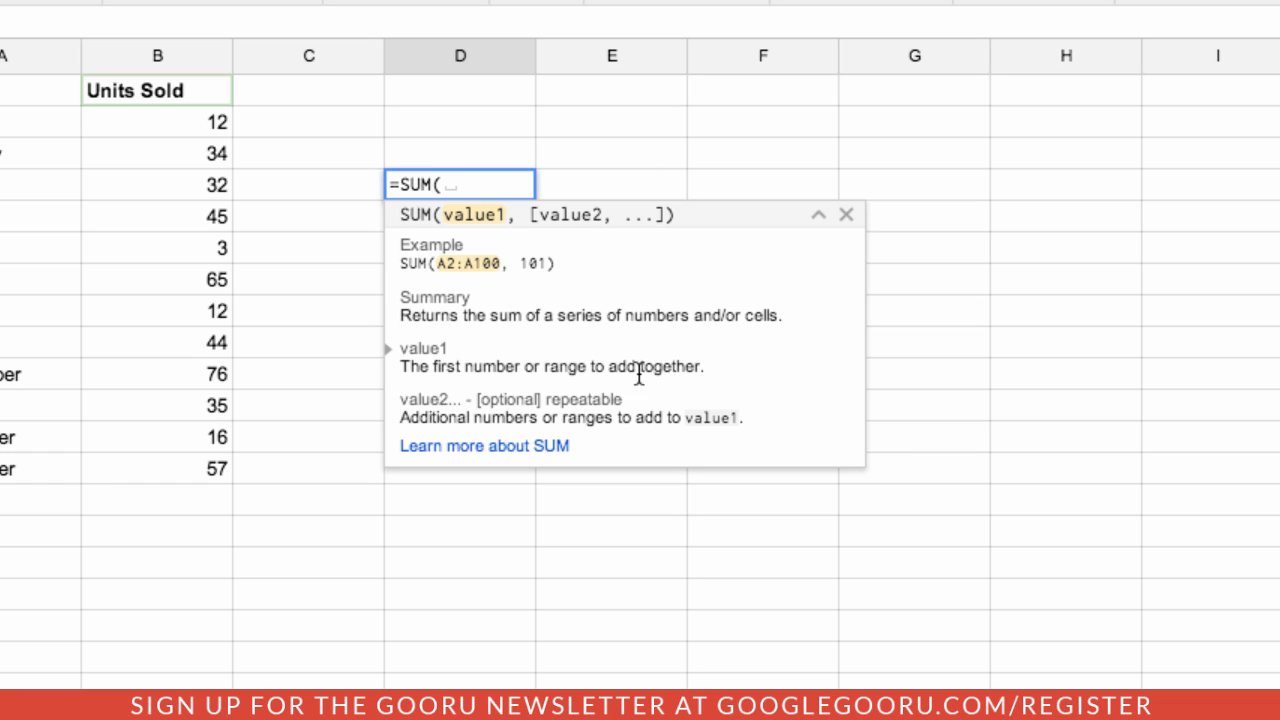
mouse_move(653, 318)
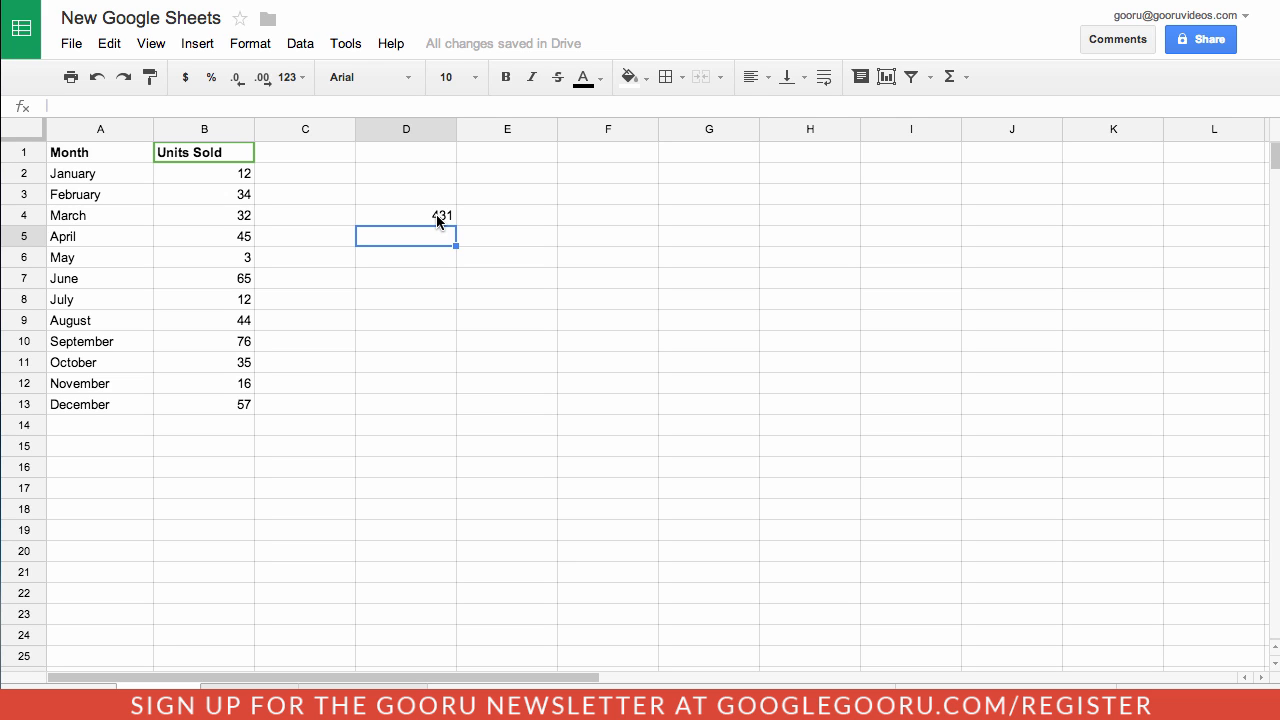
text(=)
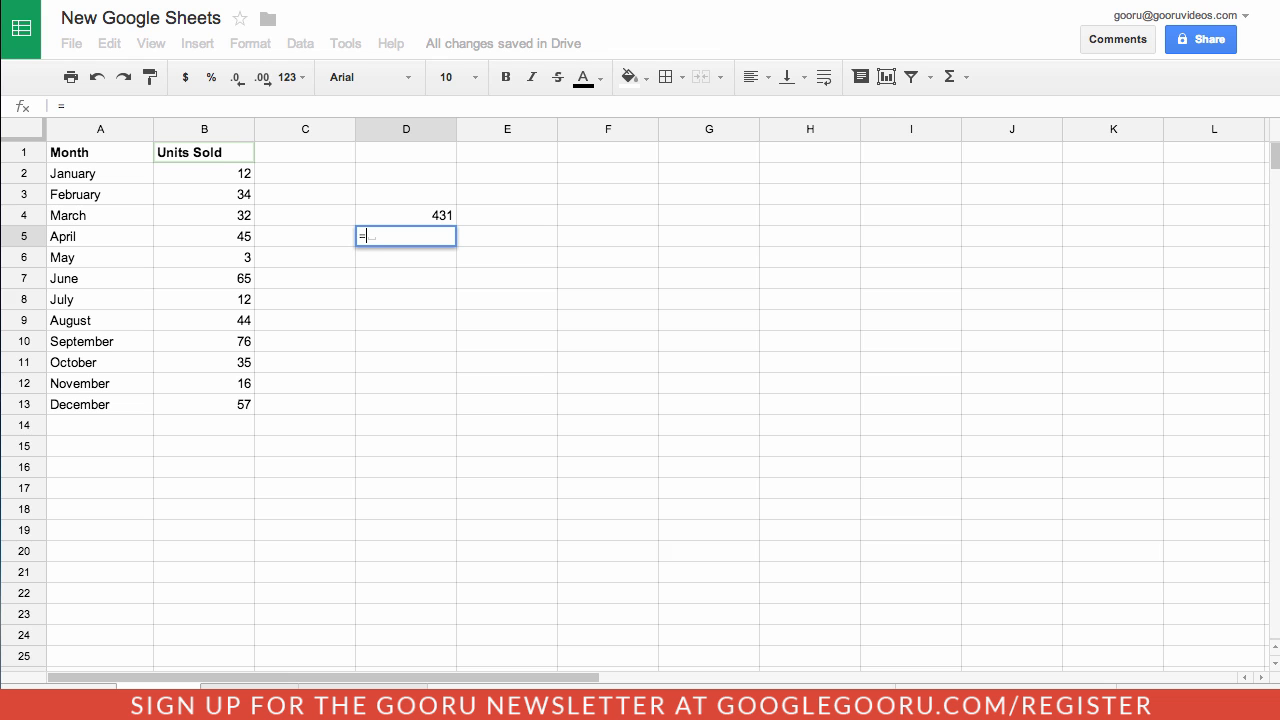
text(sumif)
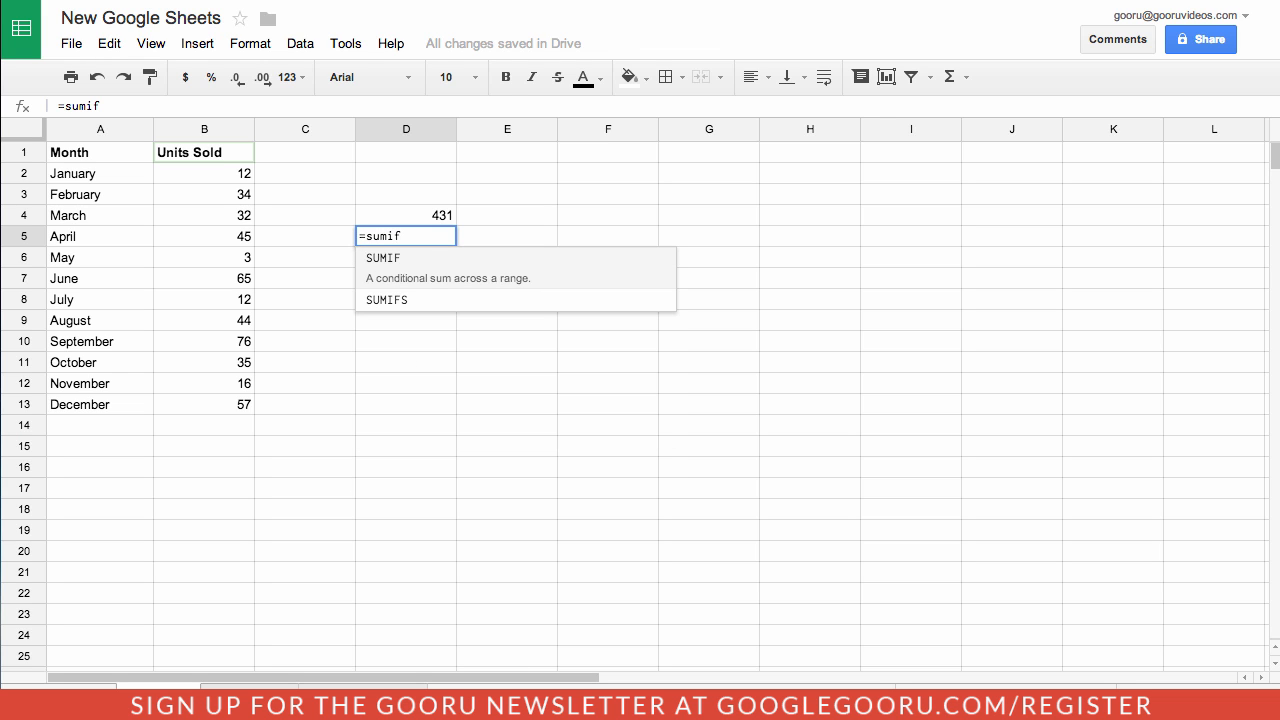
text(count)
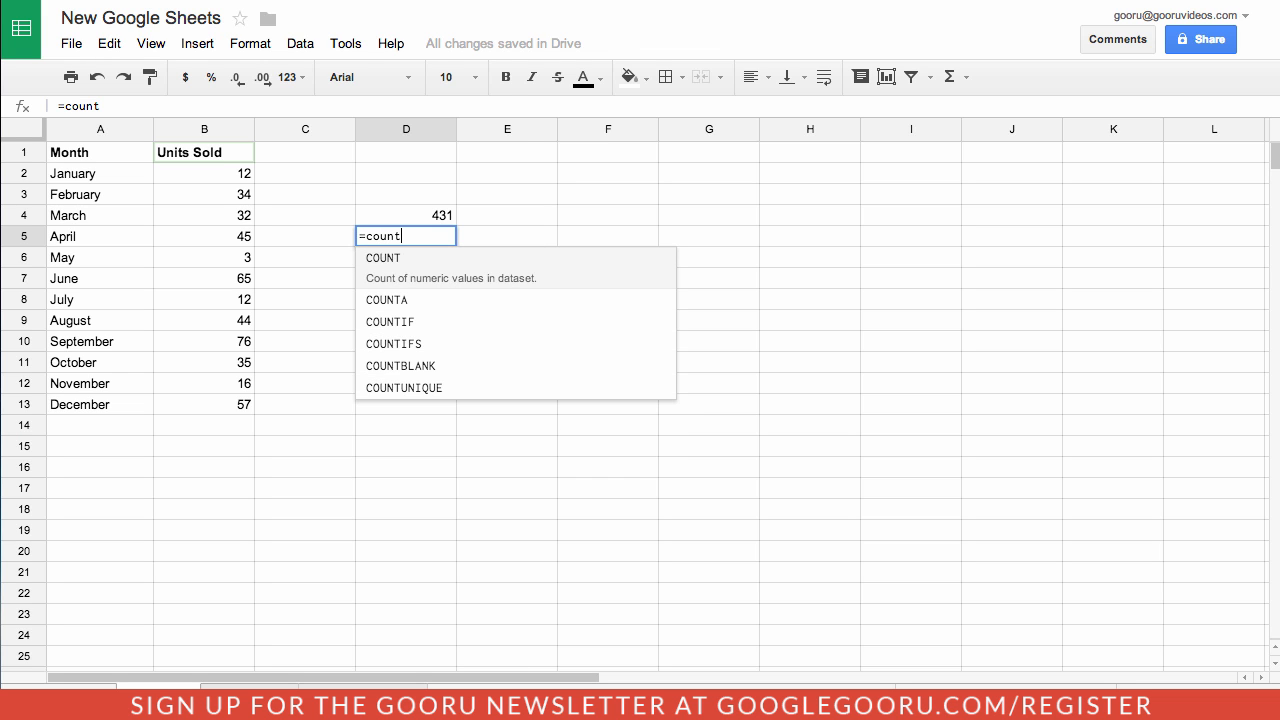
key(backspace)
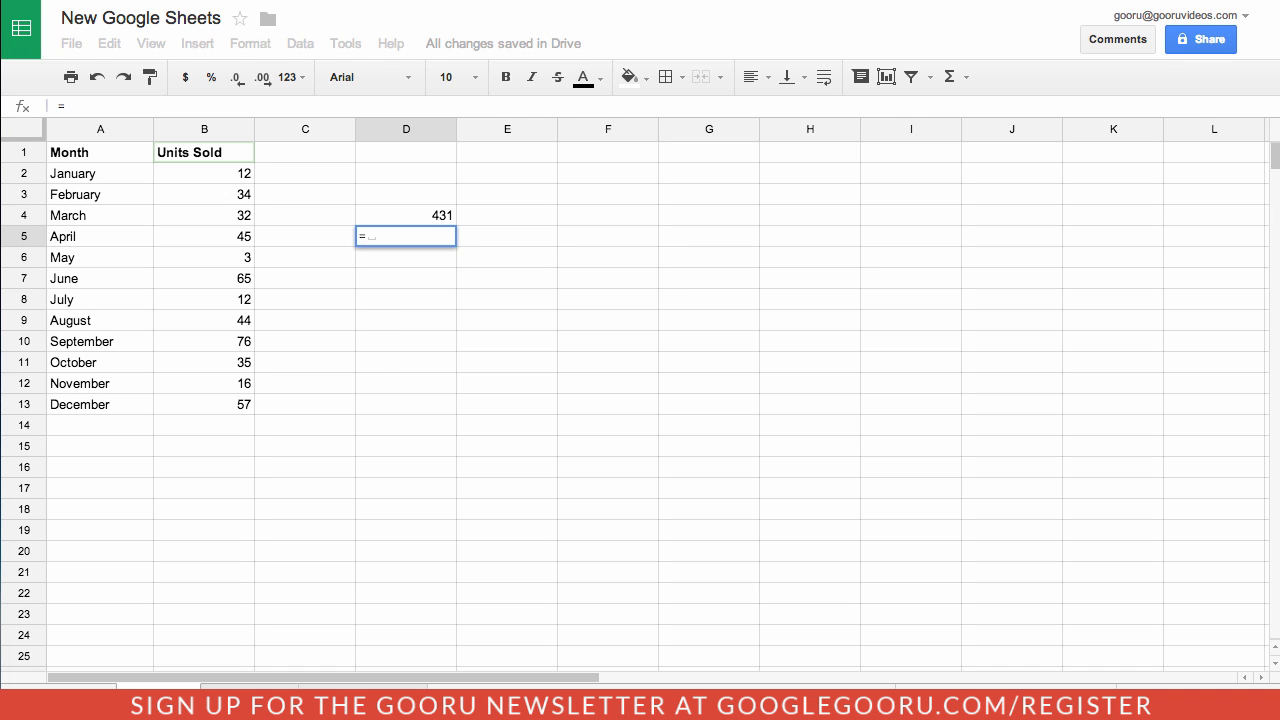
text(averageifs)
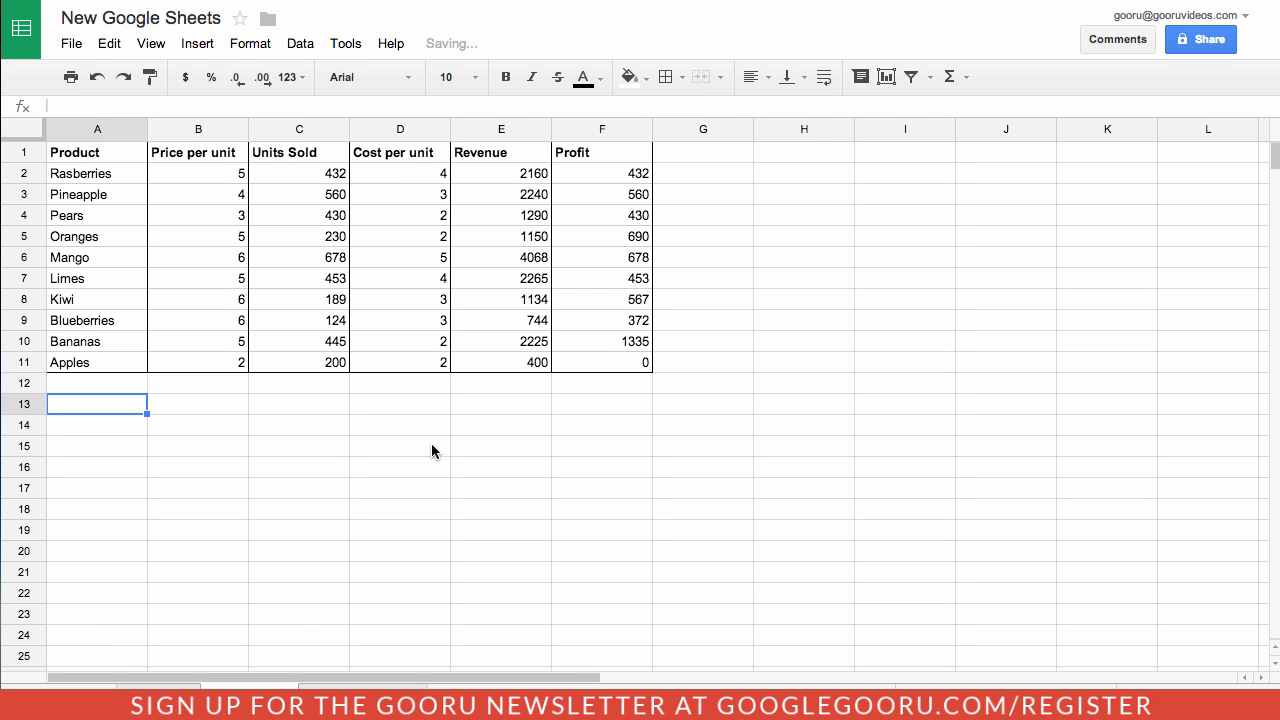
mouse_move(444, 425)
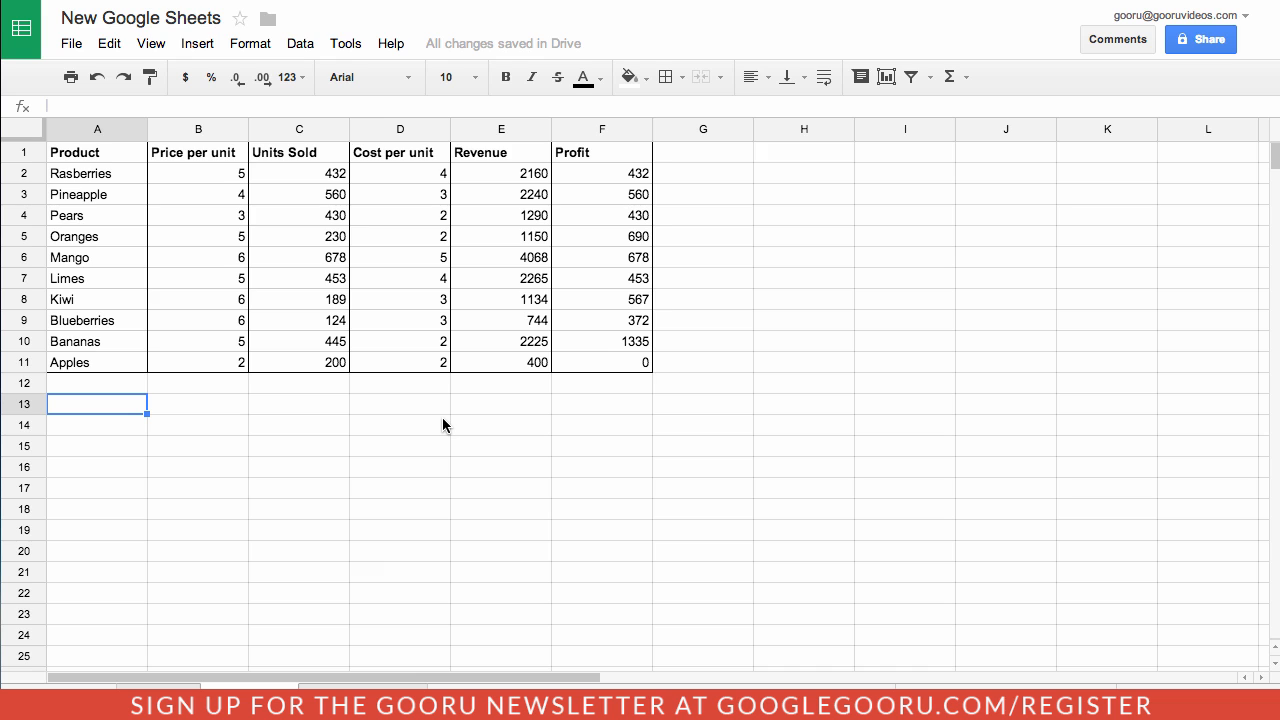
mouse_move(105, 173)
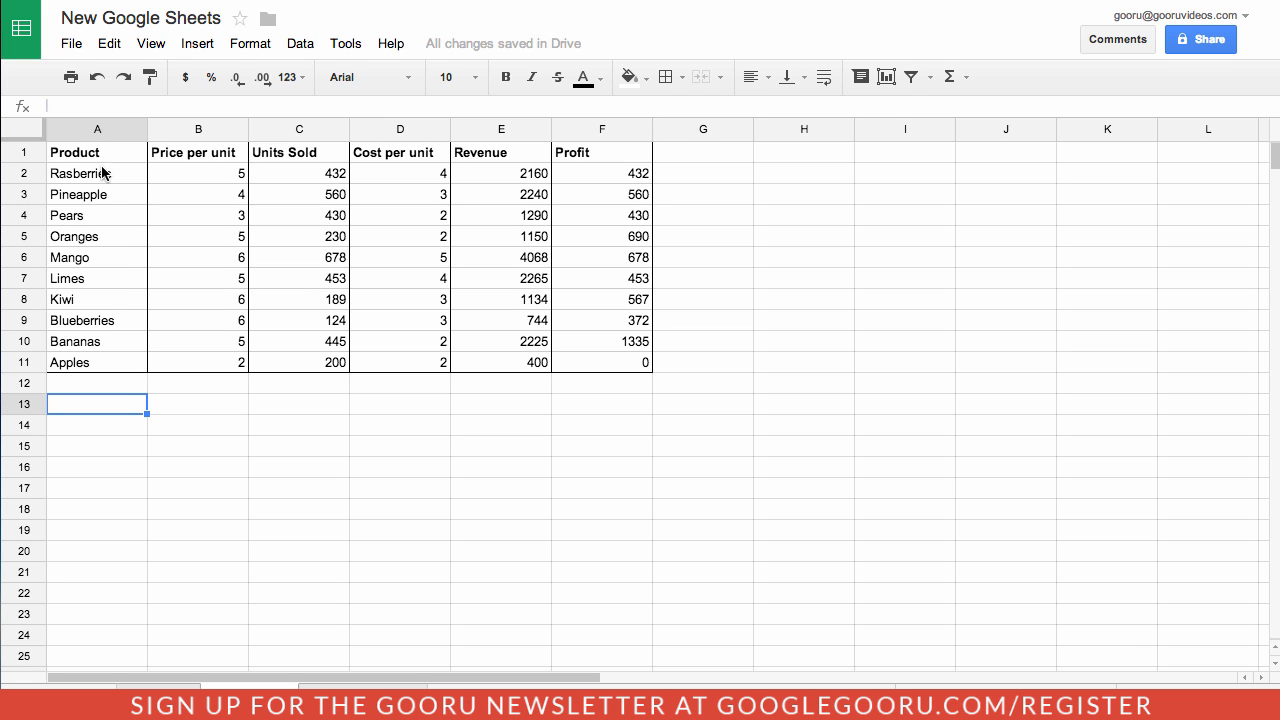
- Select the fruit product table and create a new filter view over it
drag(97, 152, 601, 362)
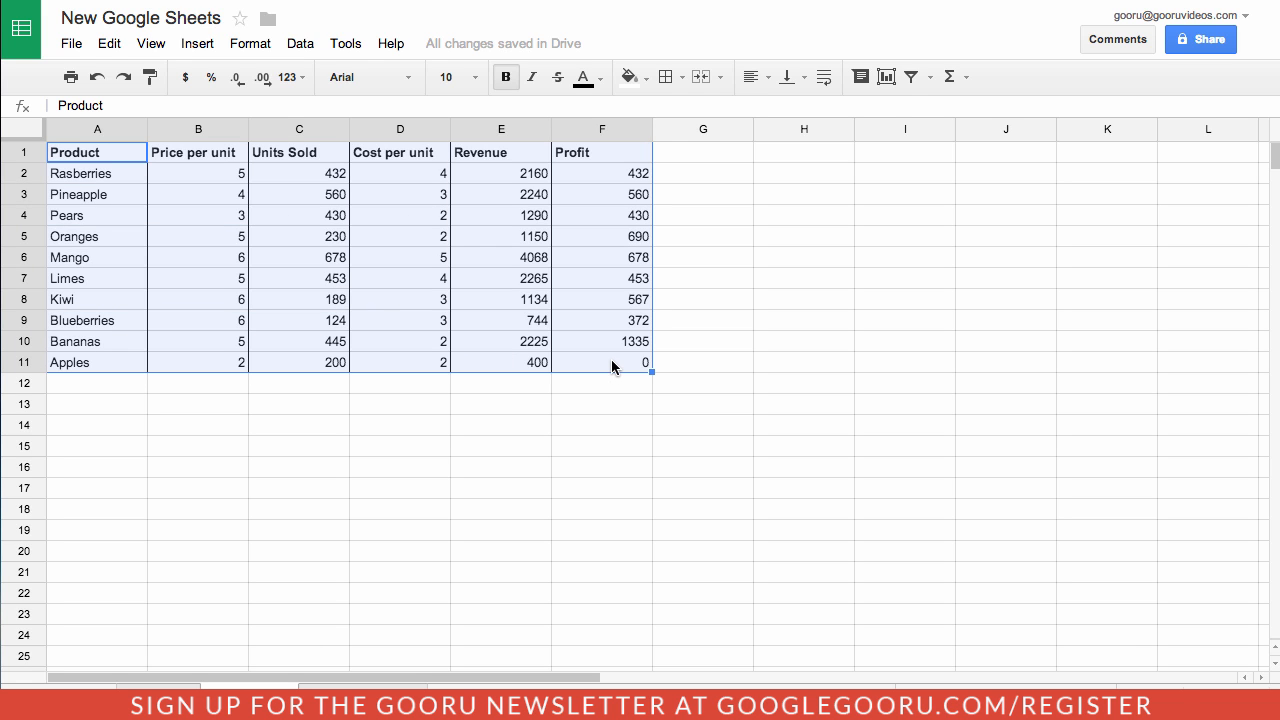
click(300, 43)
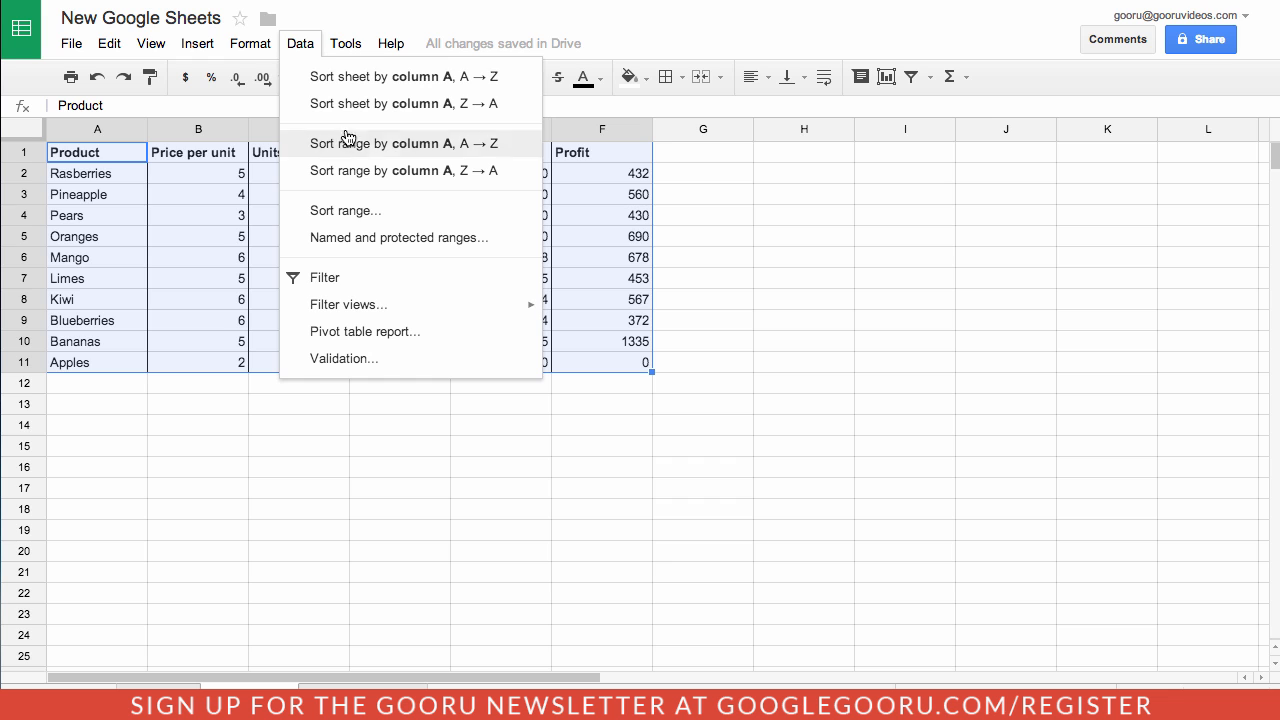
mouse_move(348, 304)
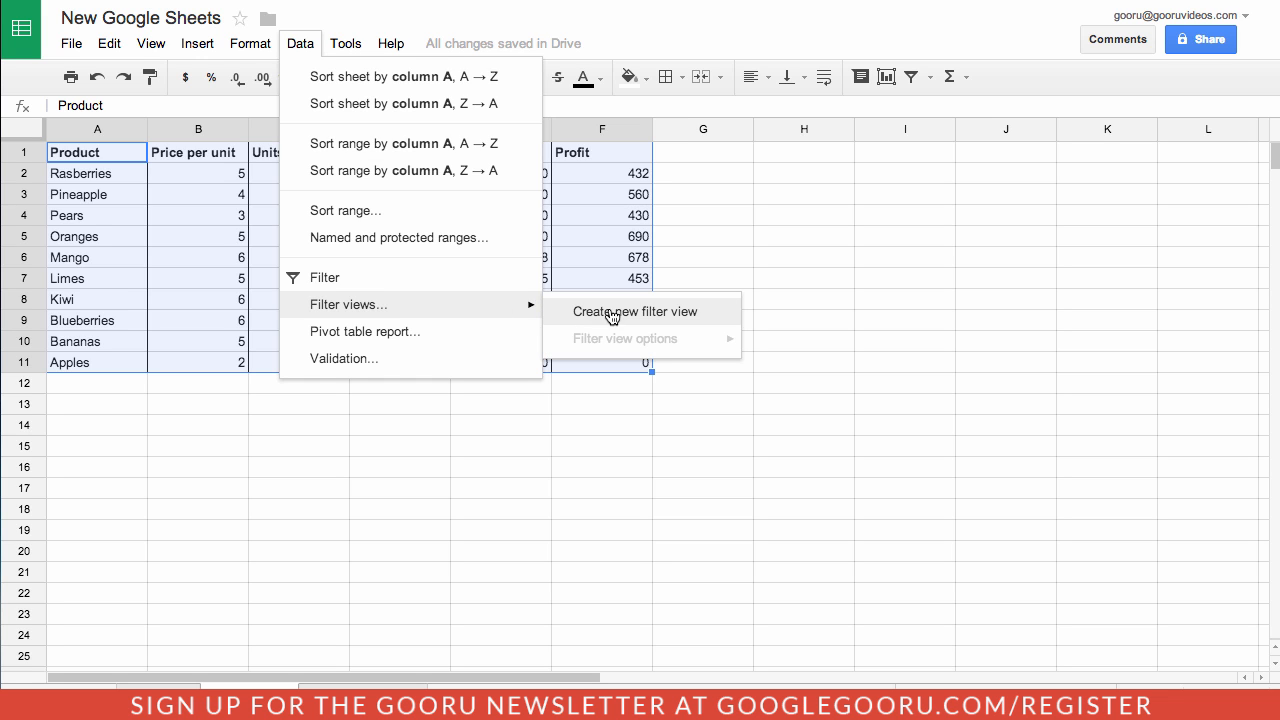
click(634, 311)
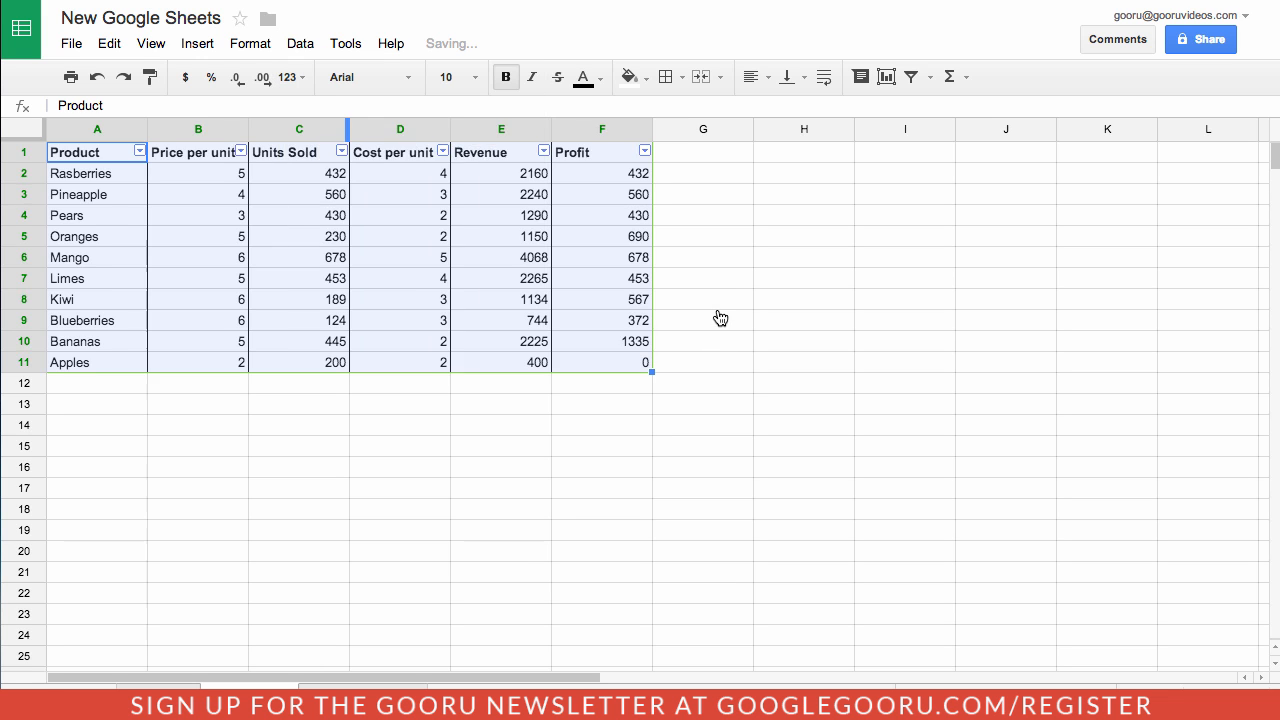
- Filter Product to Rasberries and Blueberries only and name the view 'Berries'
click(911, 77)
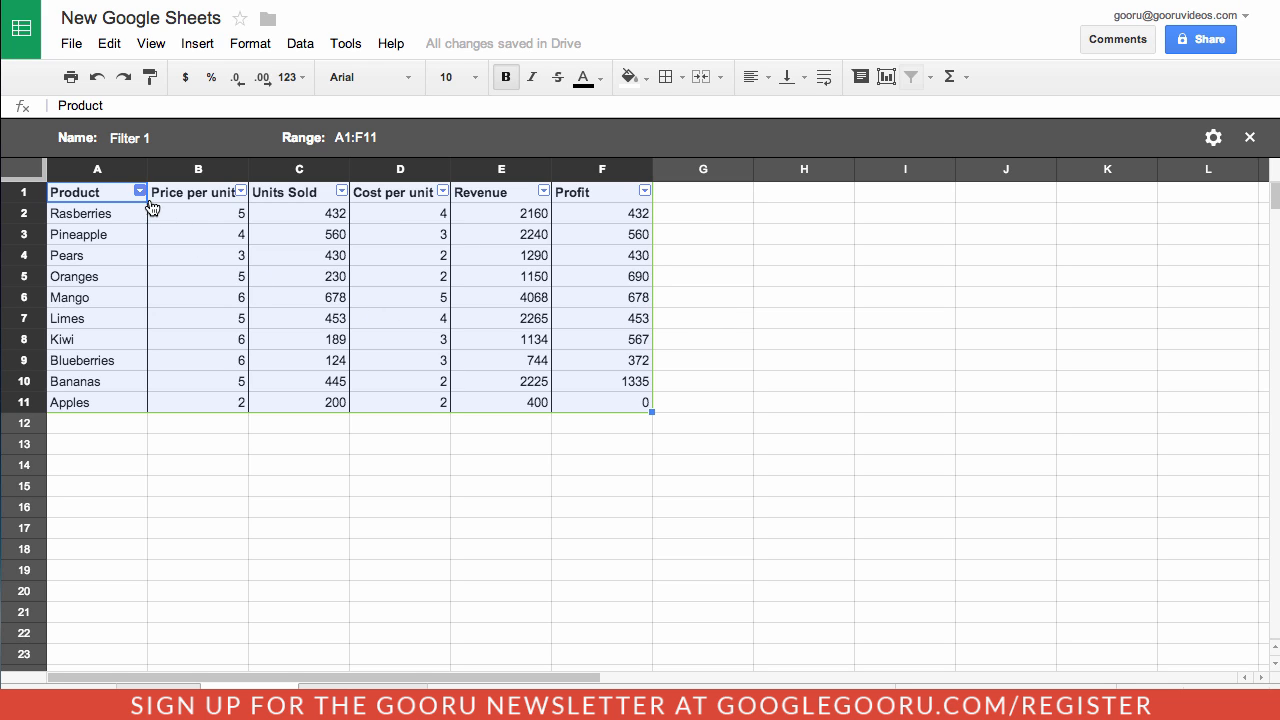
click(140, 191)
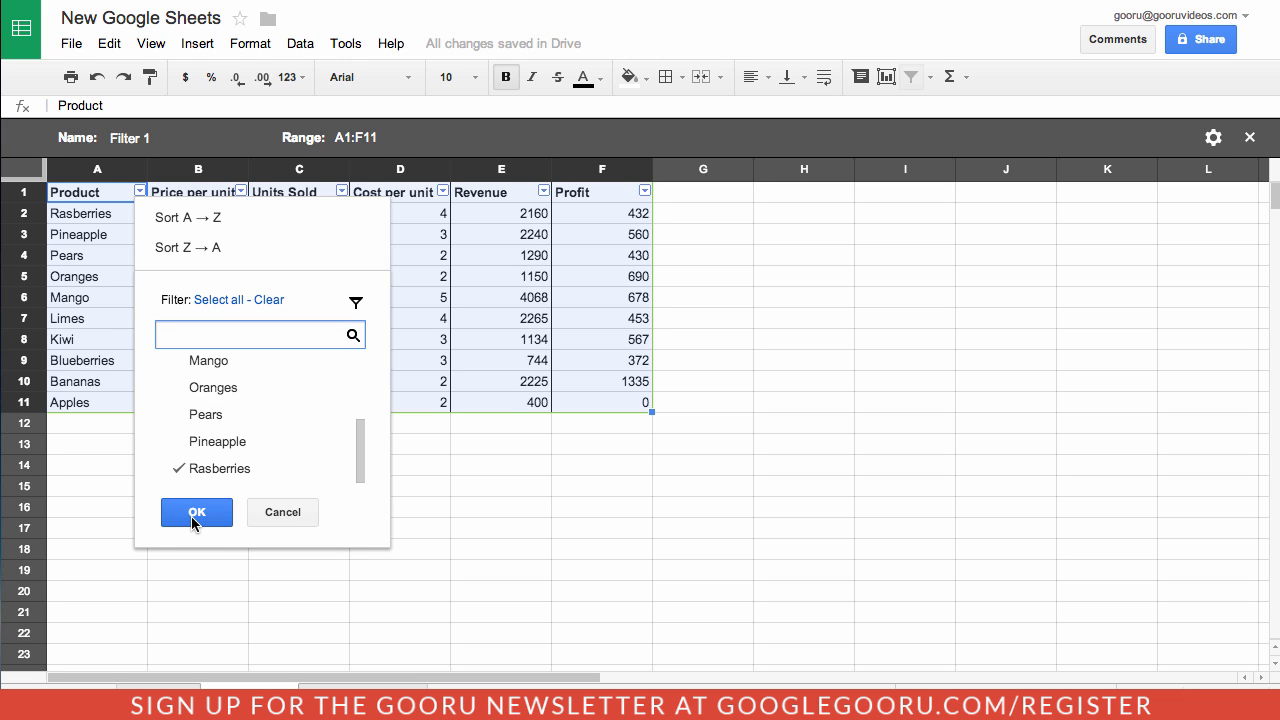
click(196, 512)
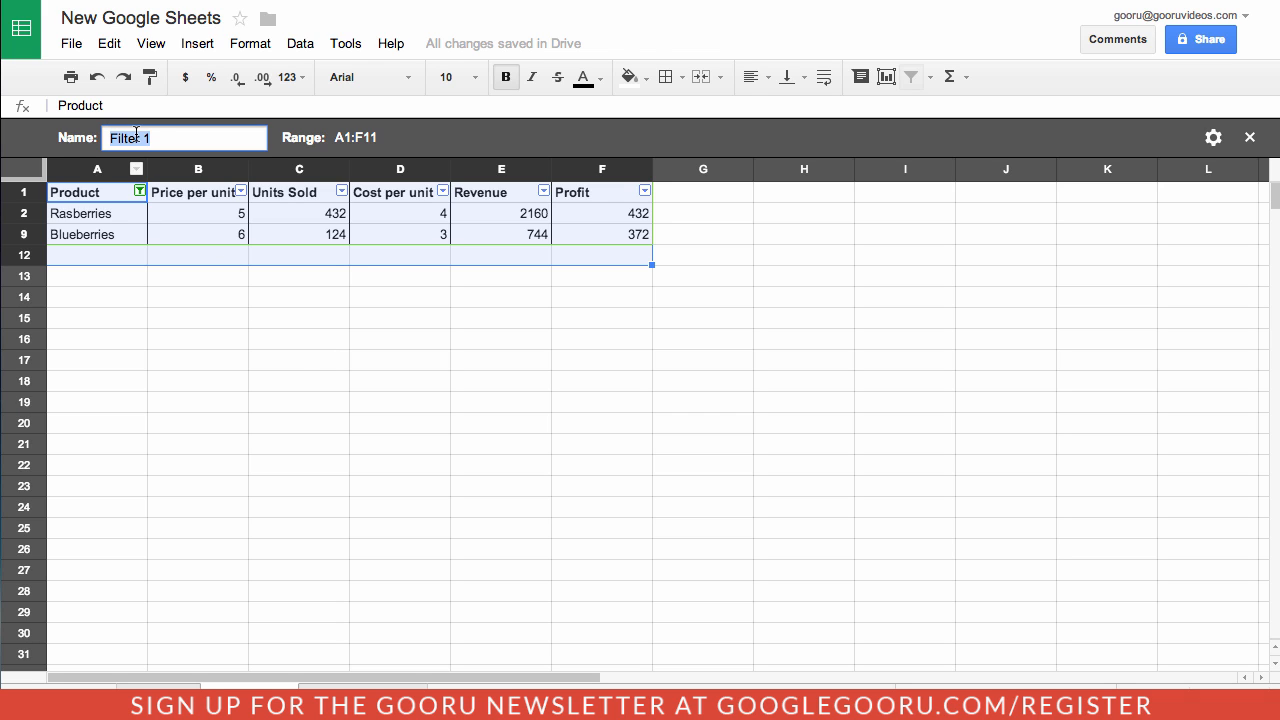
text(Berries)
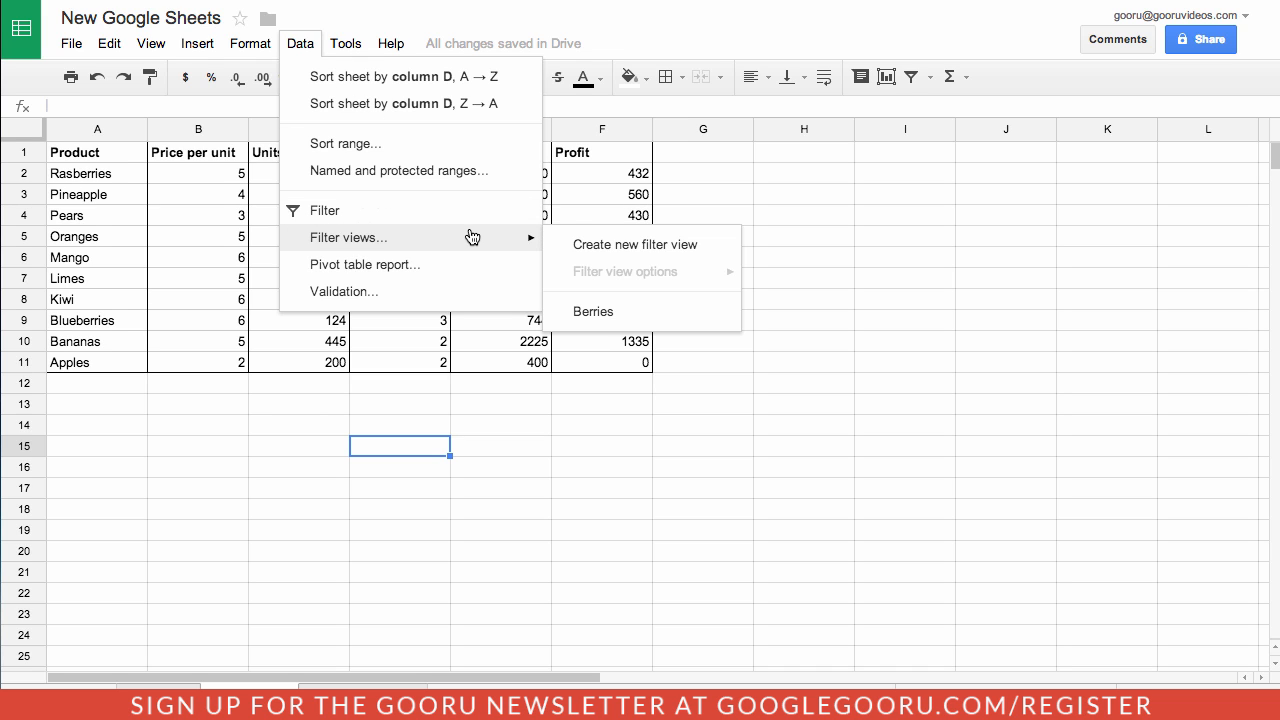
mouse_move(683, 316)
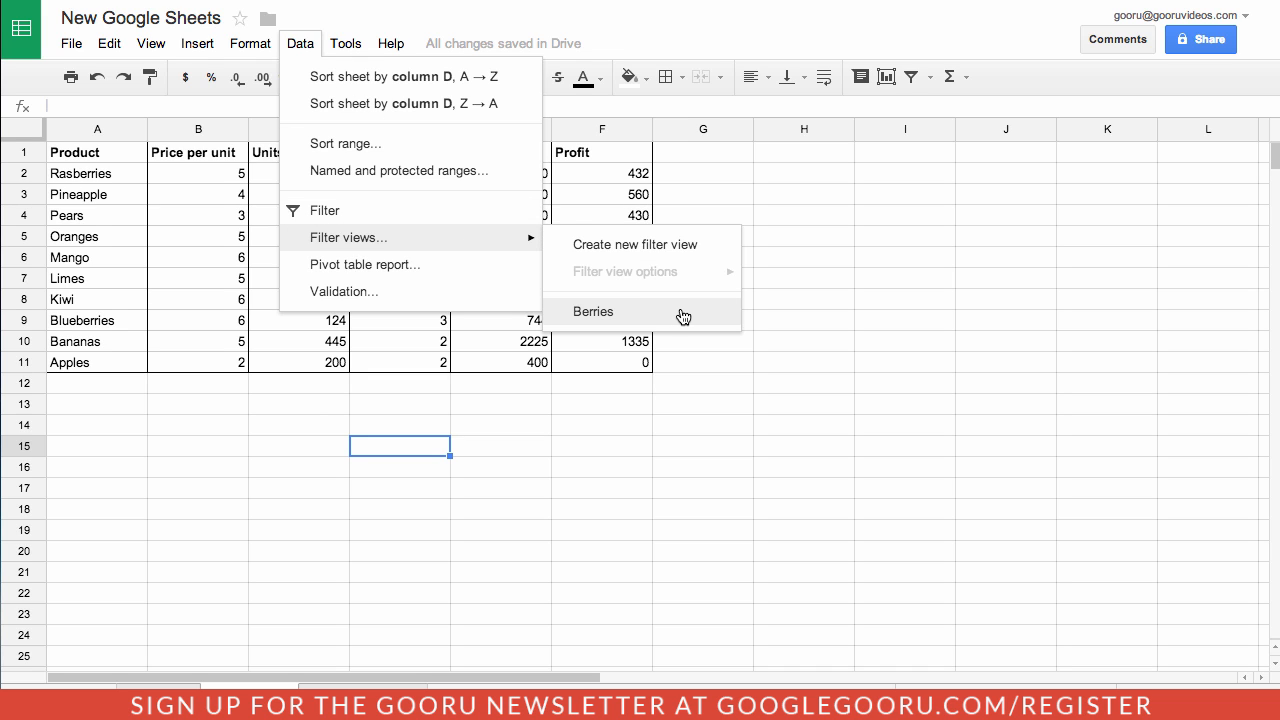
- Reopen the 'Berries' filter view showing only the berry rows
click(593, 311)
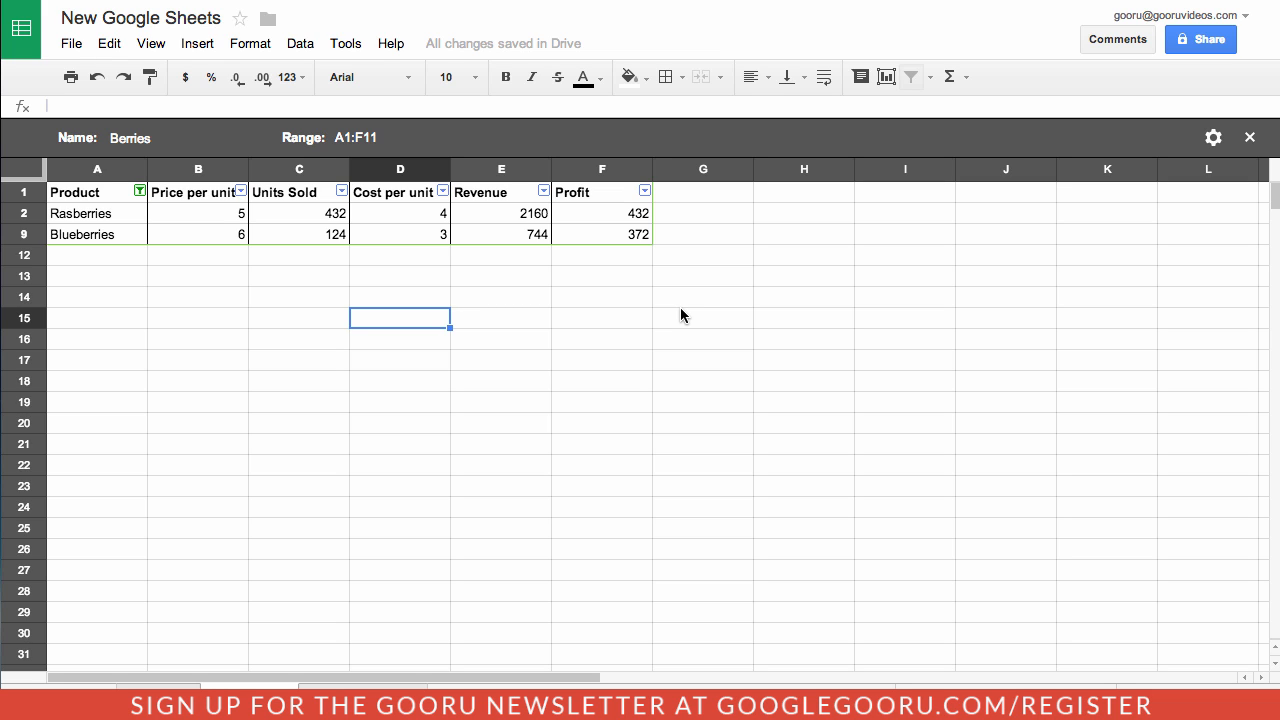
mouse_move(411, 328)
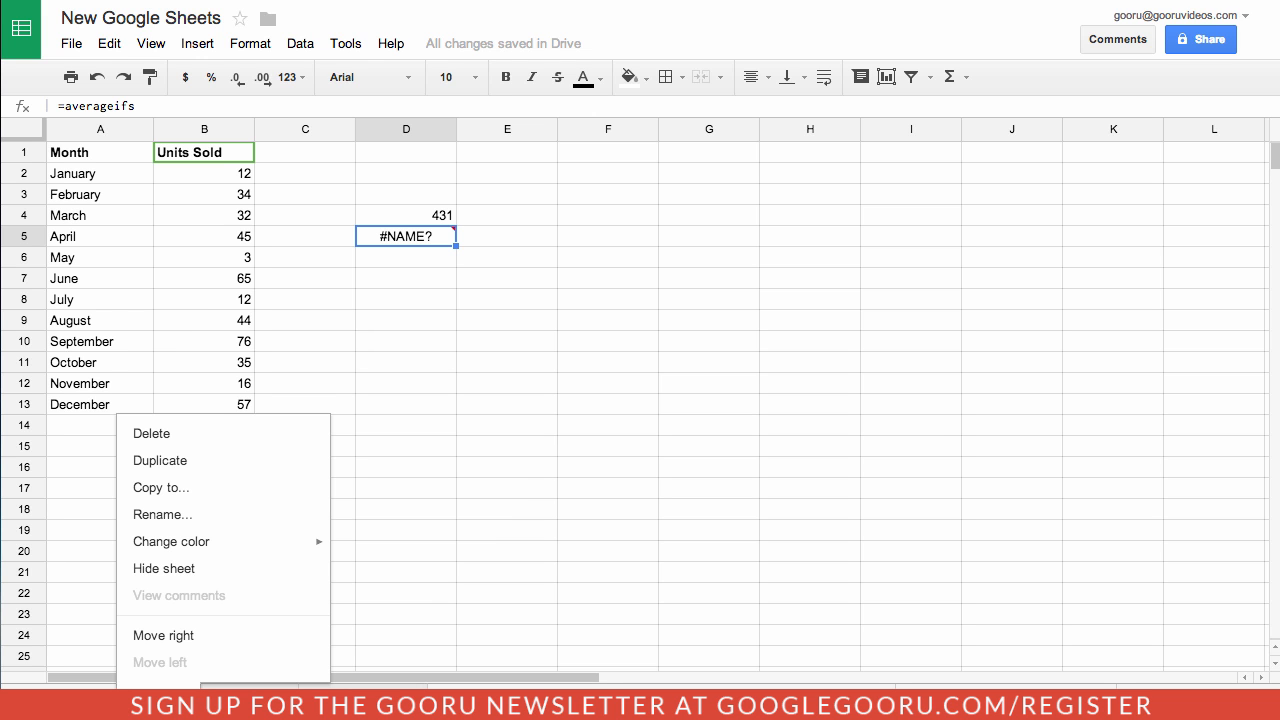
mouse_move(171, 541)
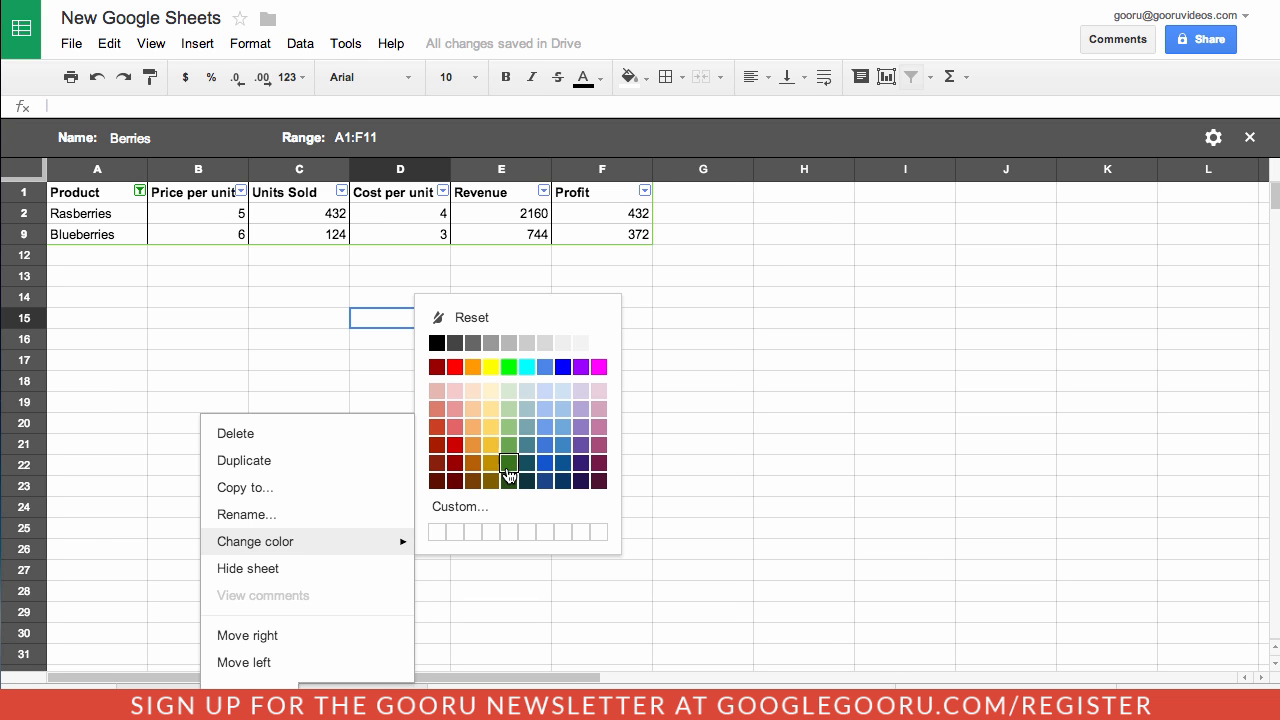
- Color the sheet tab dark green
click(508, 461)
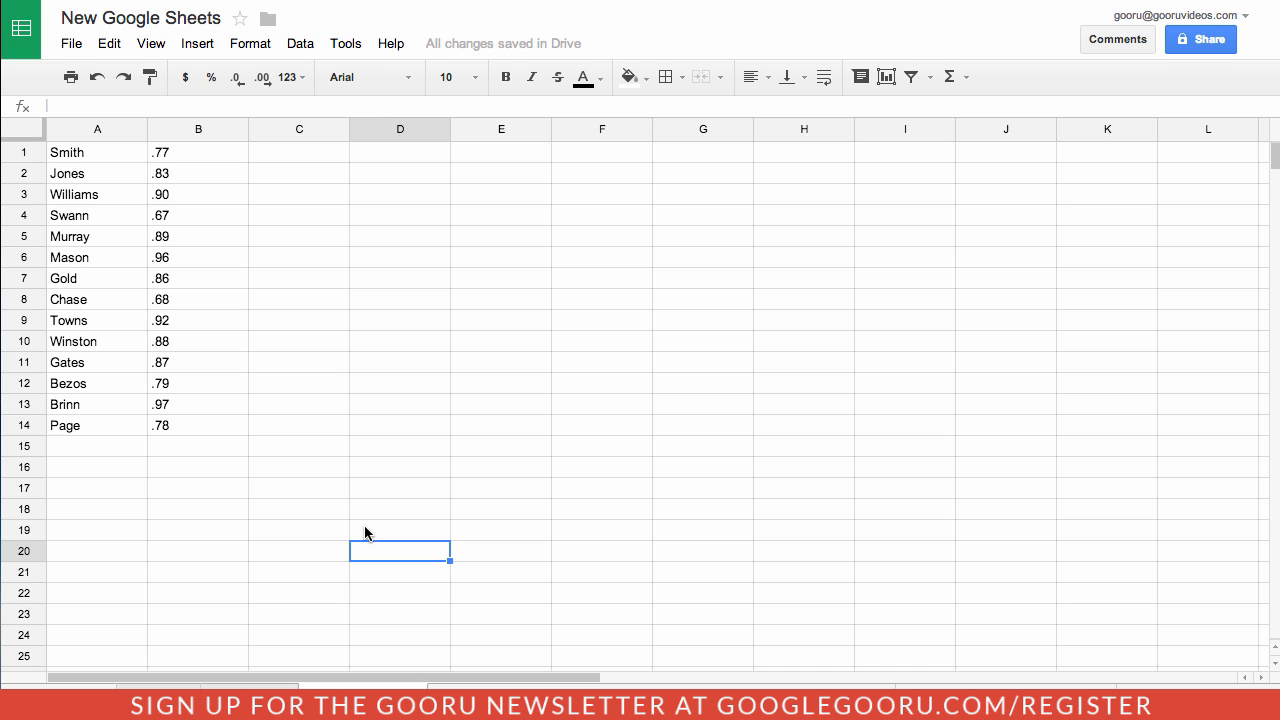
mouse_move(371, 523)
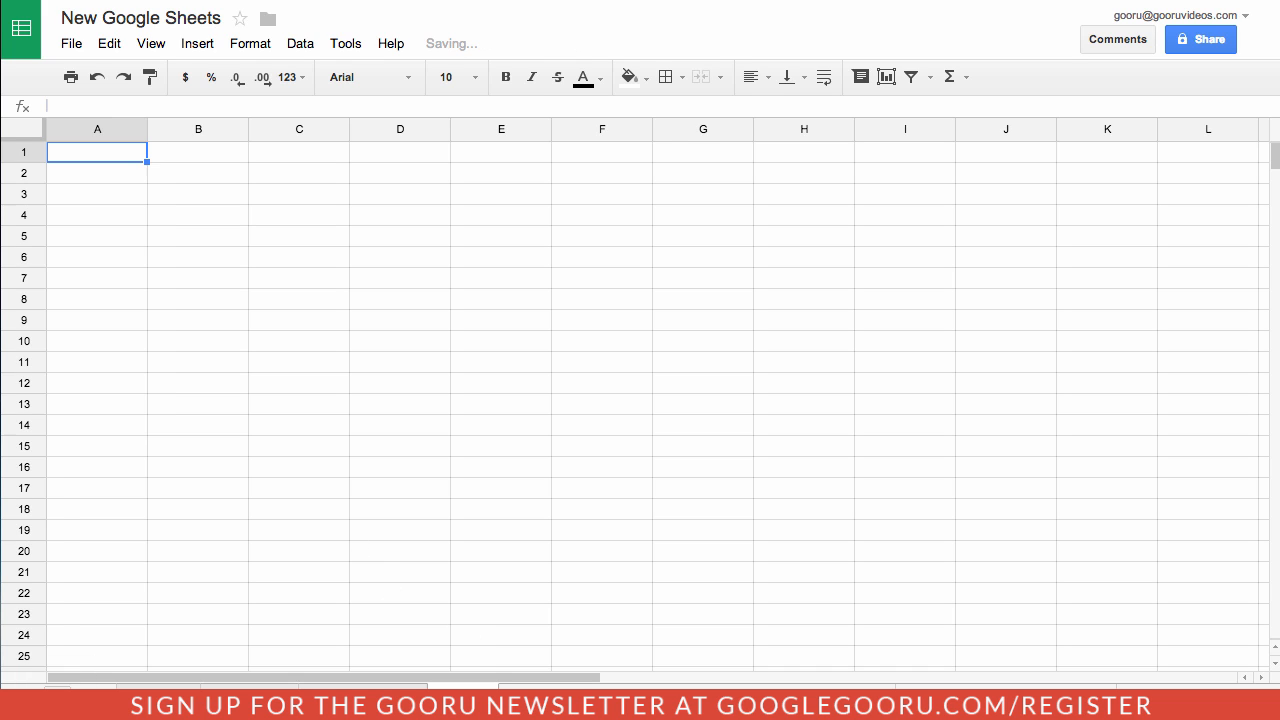
mouse_move(125, 161)
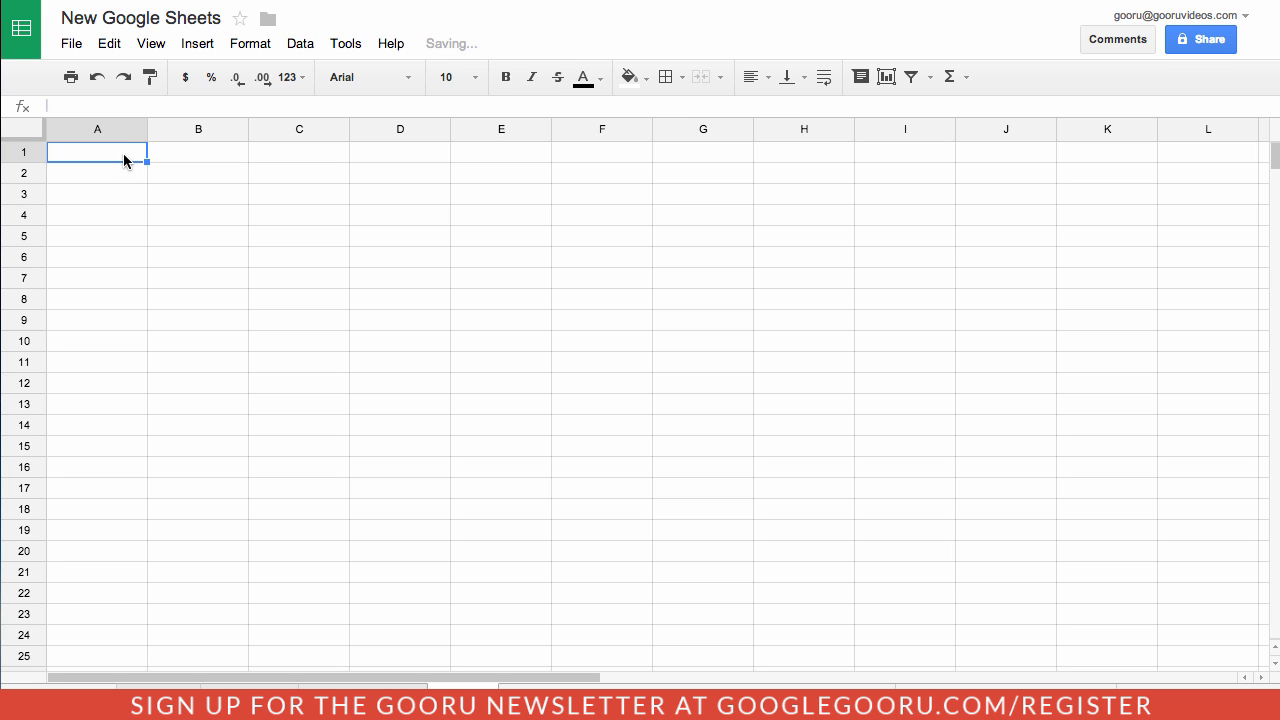
- Paste the surname list transposed into row 1 starting at A1
right_click(97, 152)
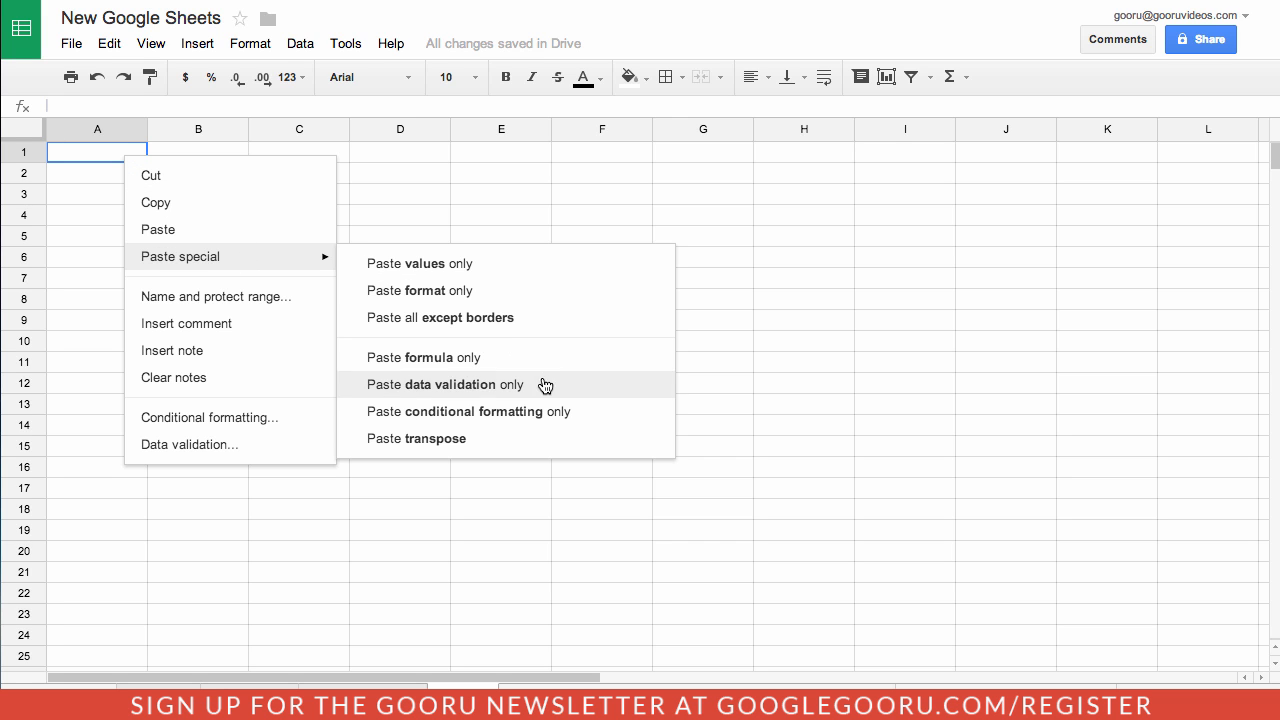
mouse_move(547, 438)
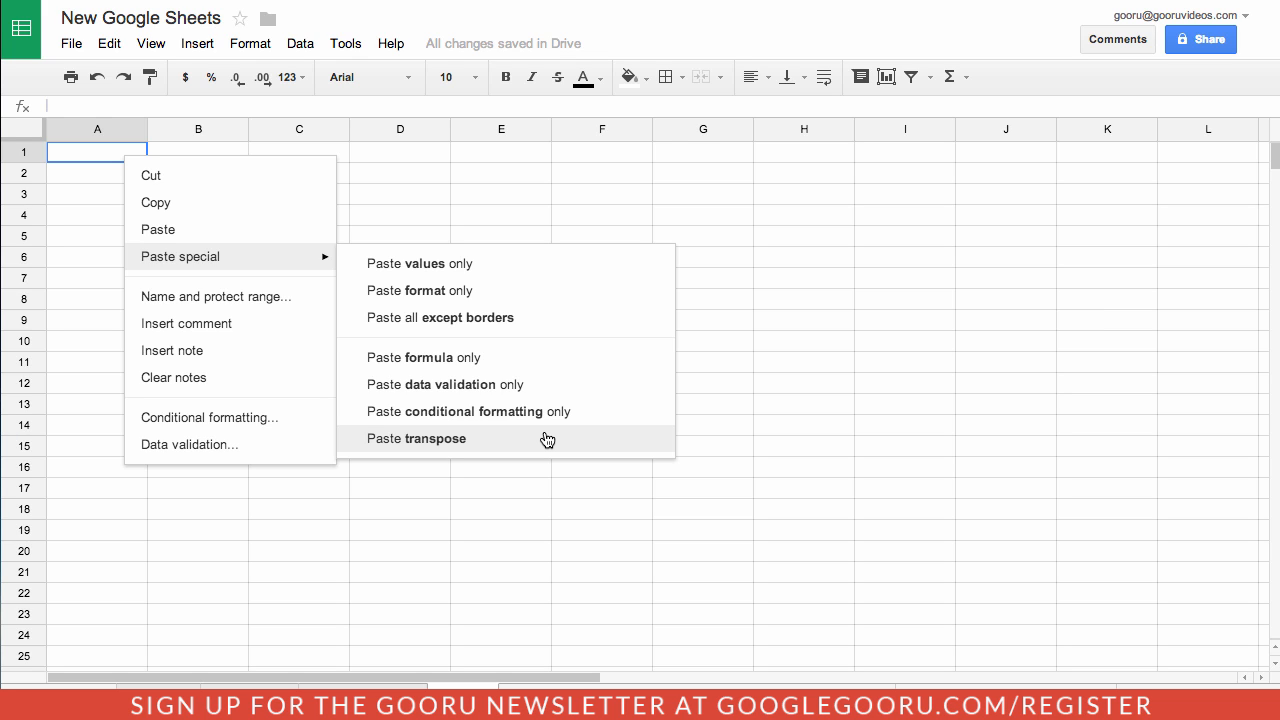
click(416, 438)
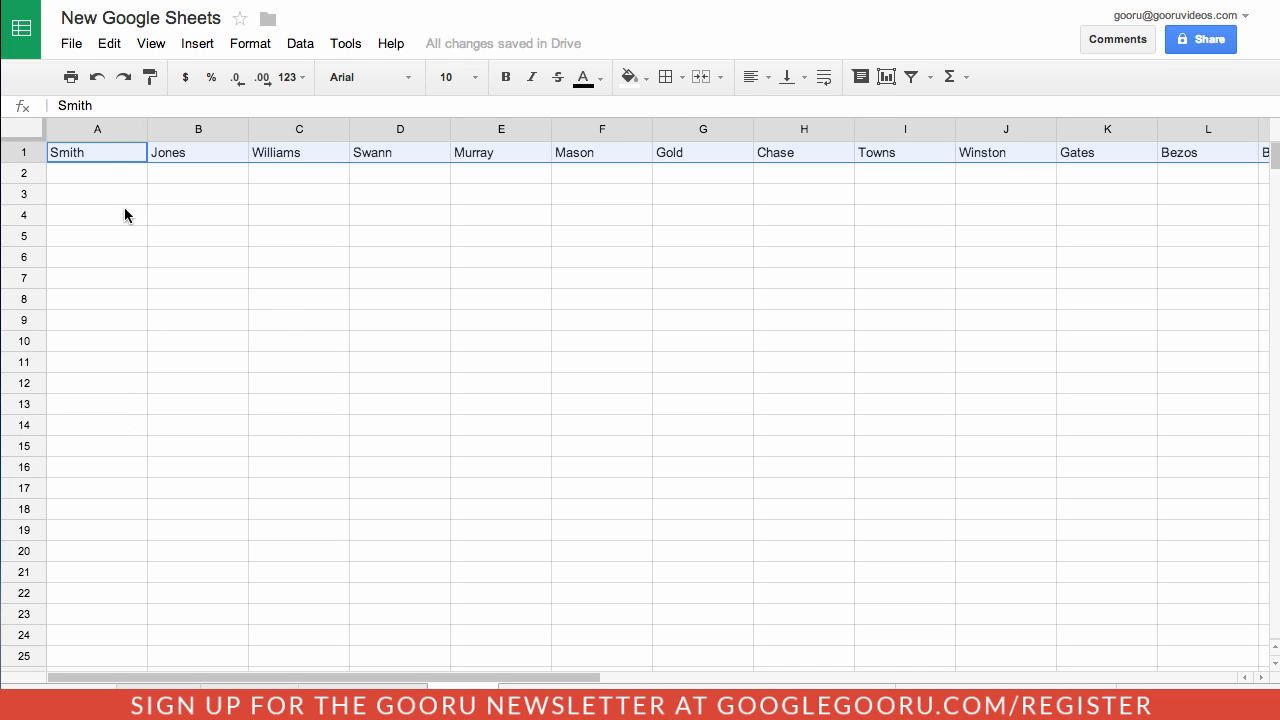
mouse_move(1167, 164)
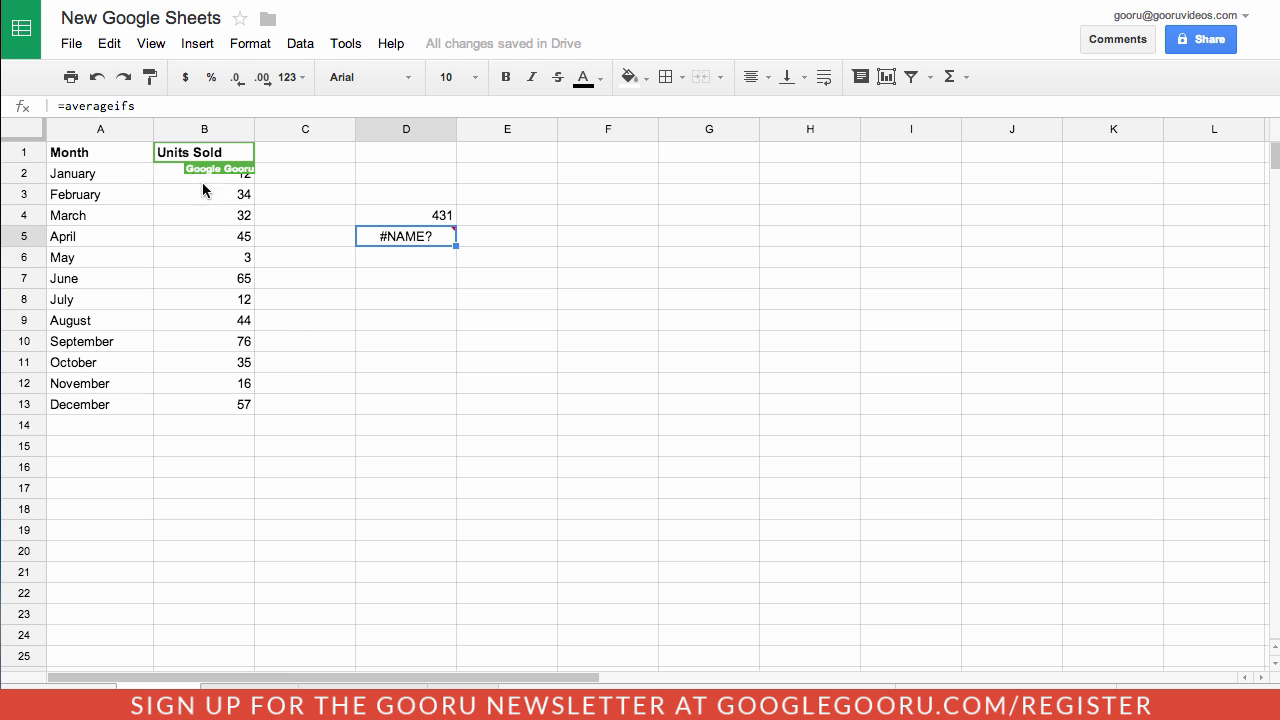
- Open Find and replace and limit the search to a specific range
click(109, 43)
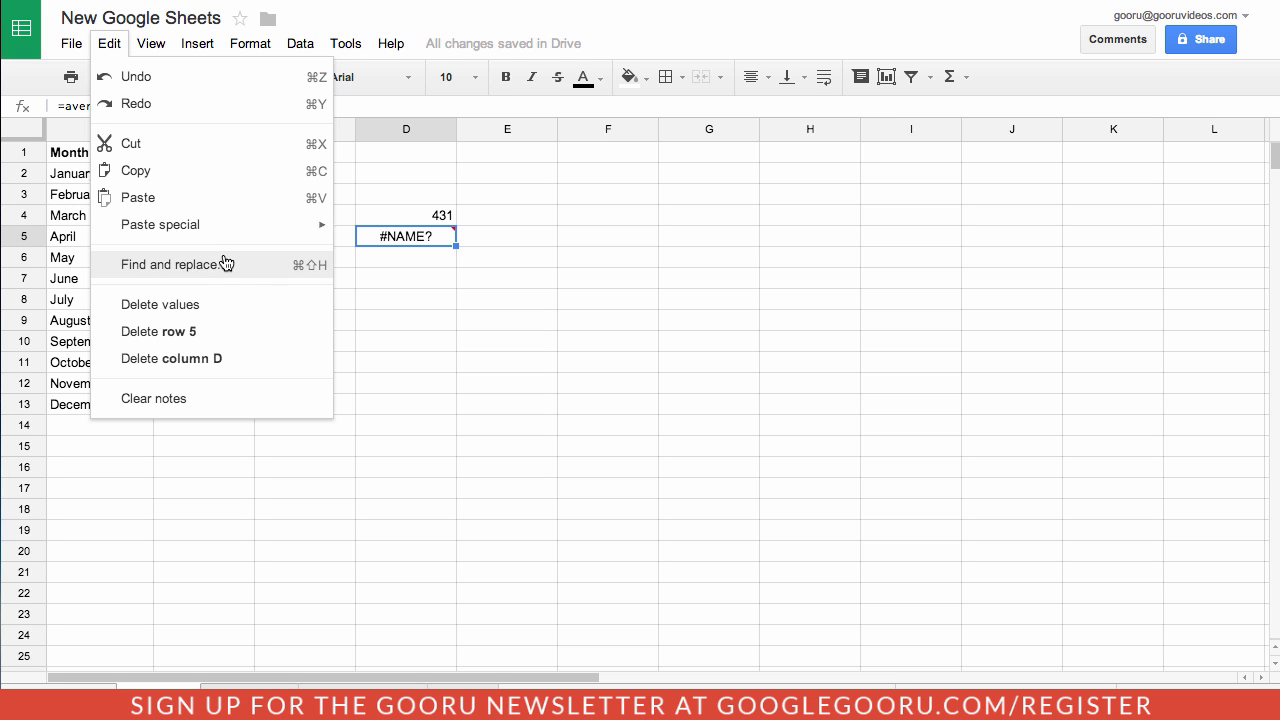
click(176, 264)
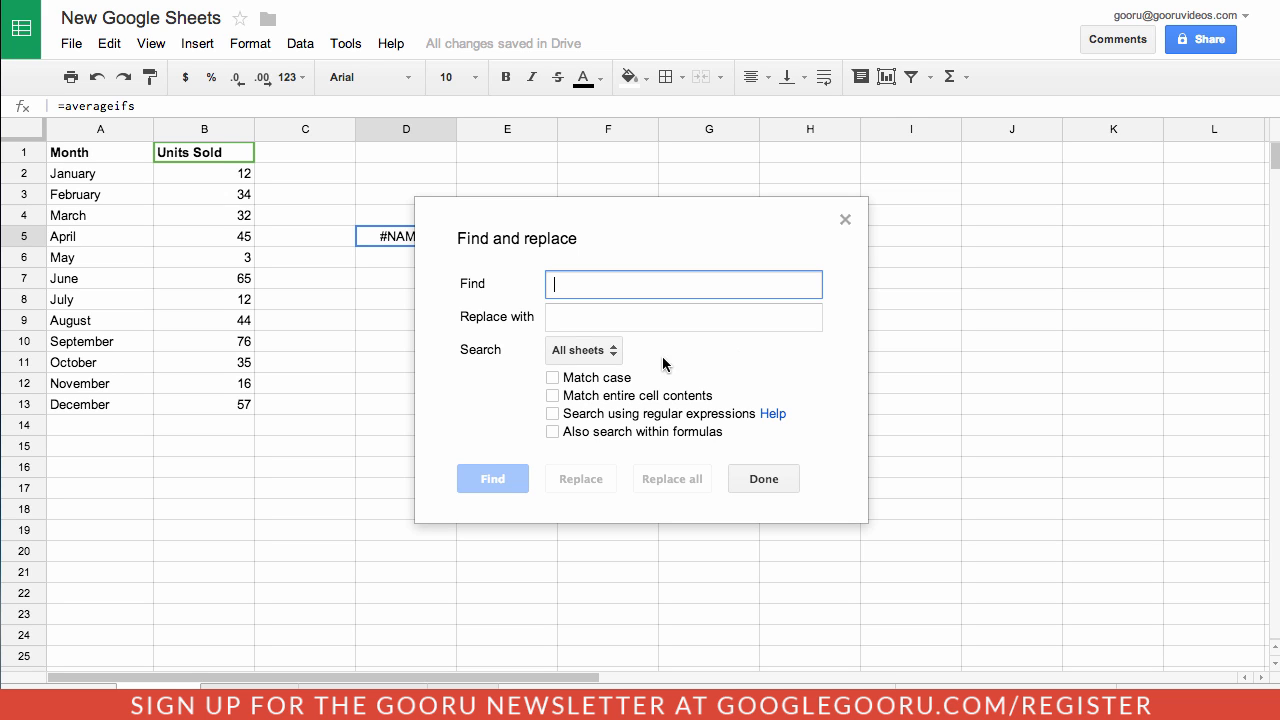
click(583, 349)
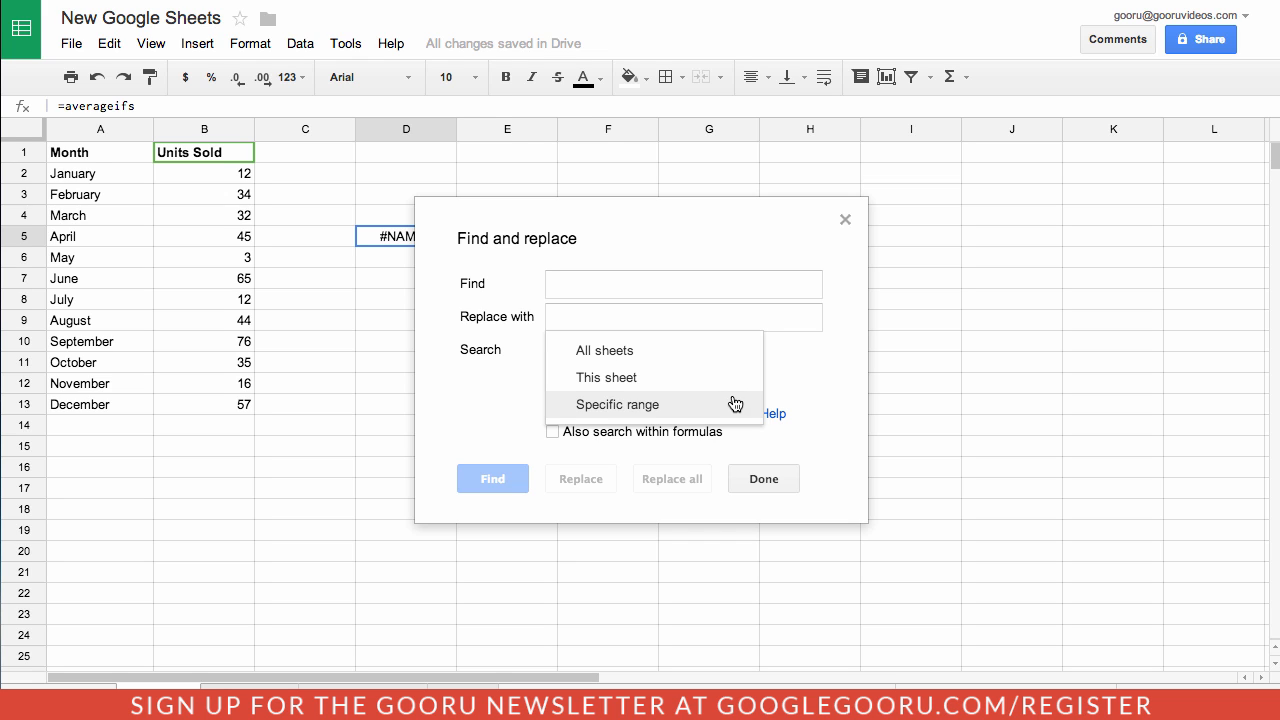
click(617, 404)
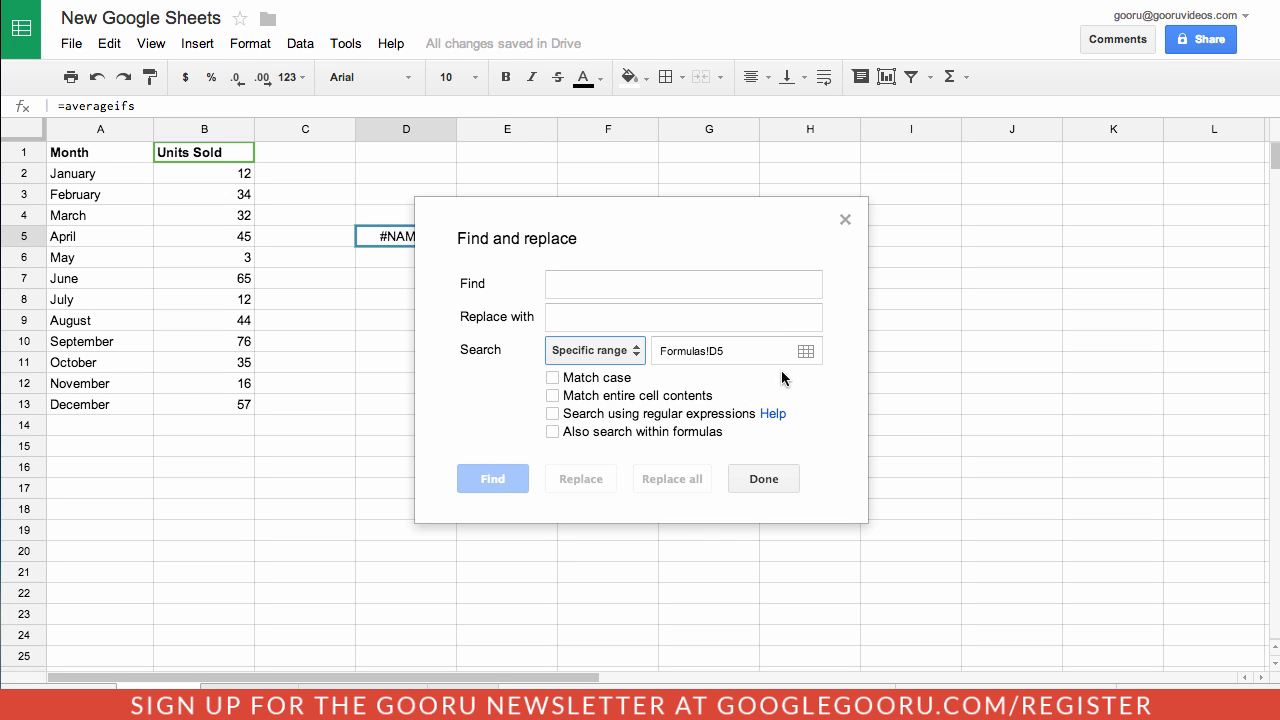
mouse_move(611, 452)
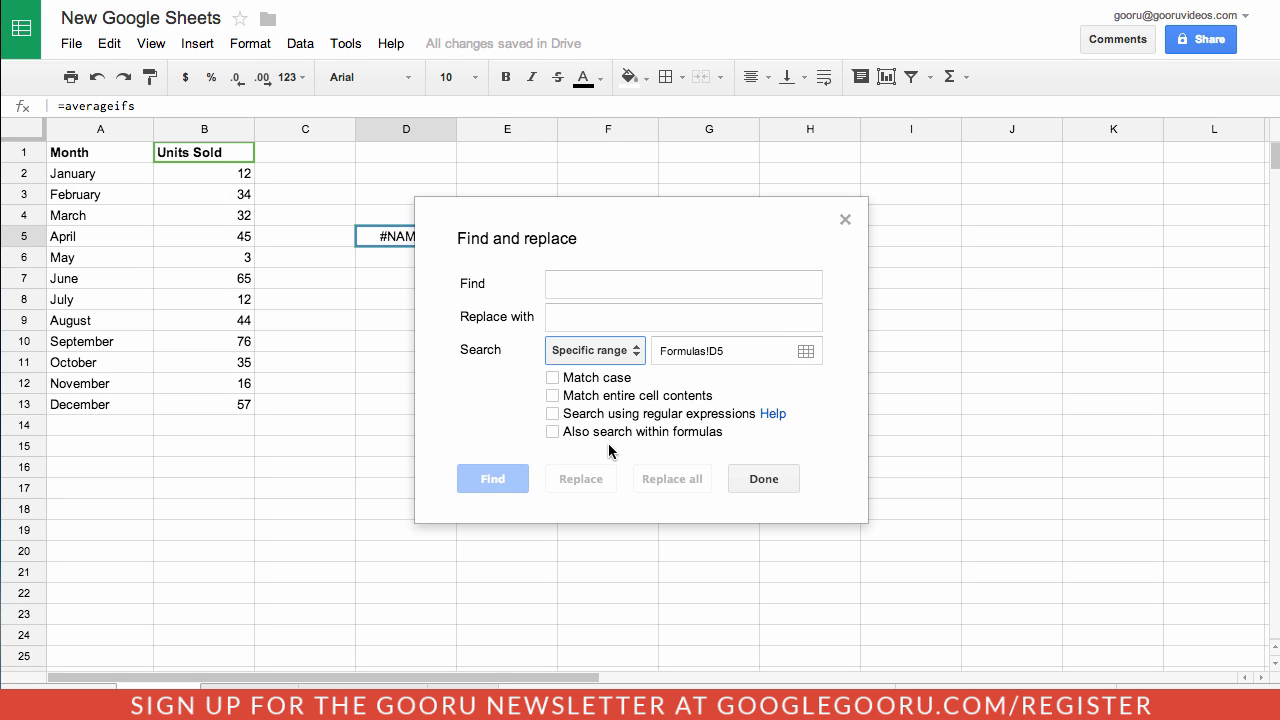